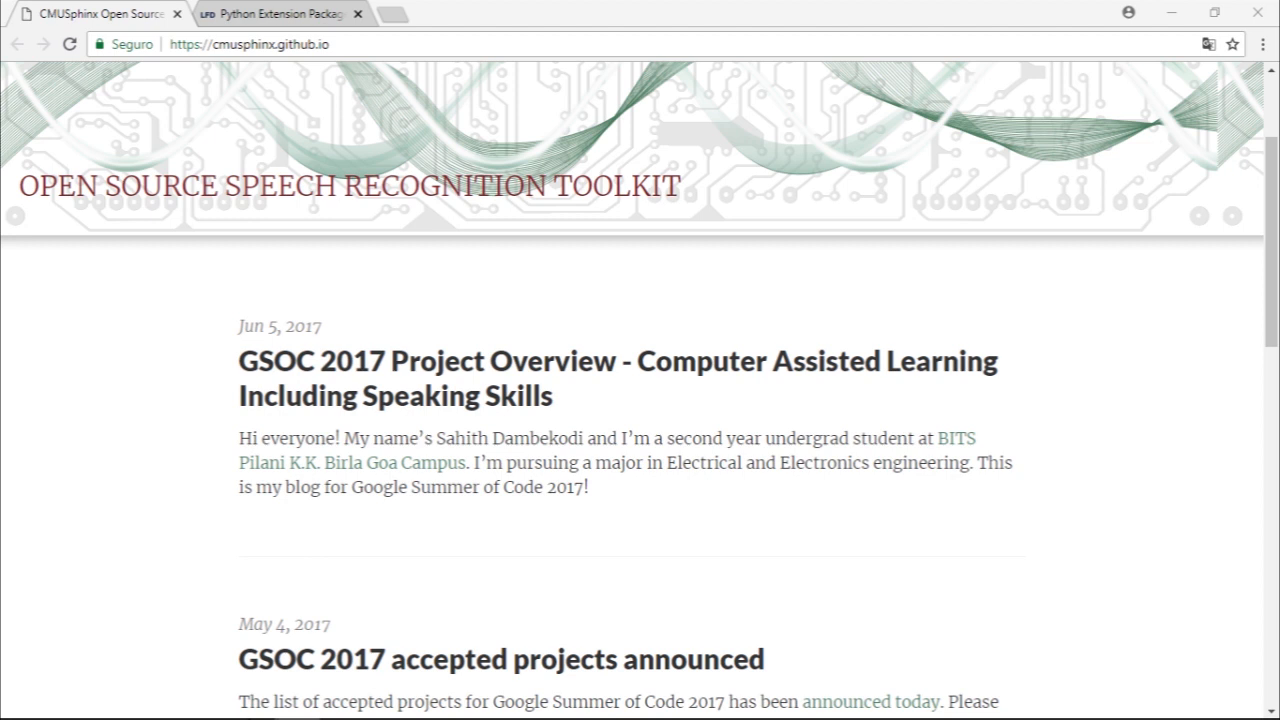
Go to the CMUSphinx Tutorial For Developers page from the top navigation
scroll("down", 3)
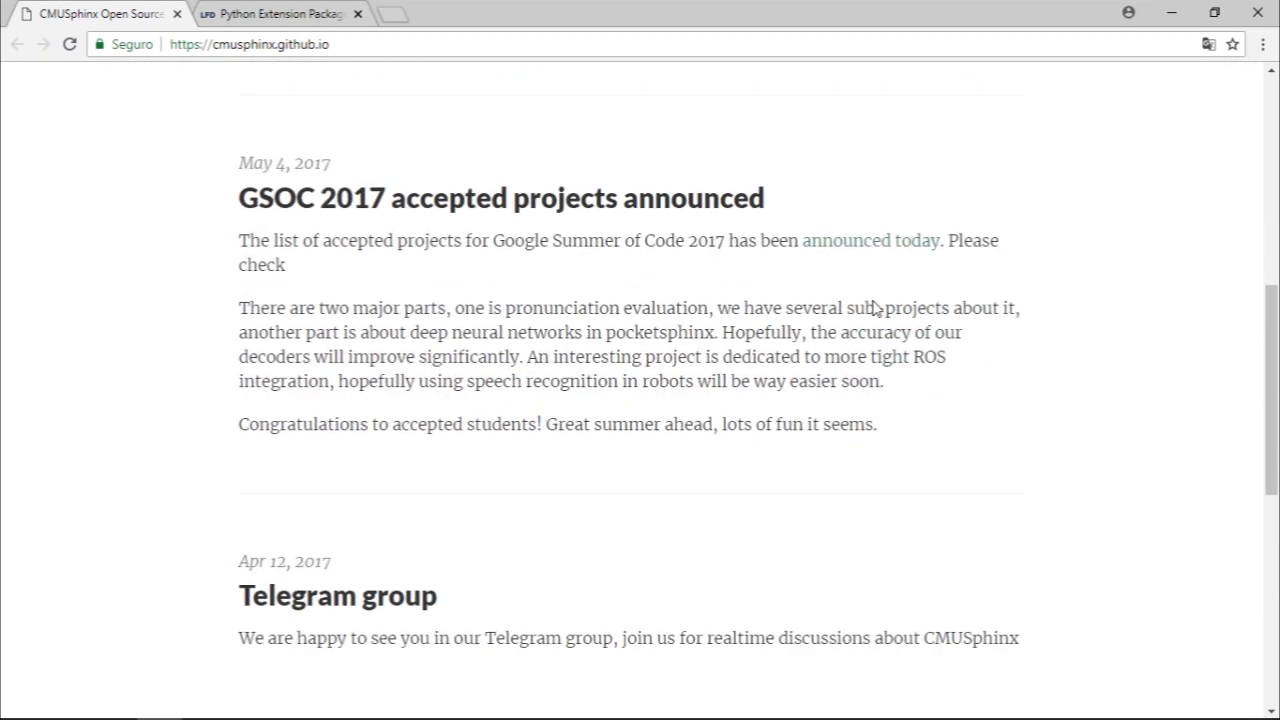
scroll("up", 3)
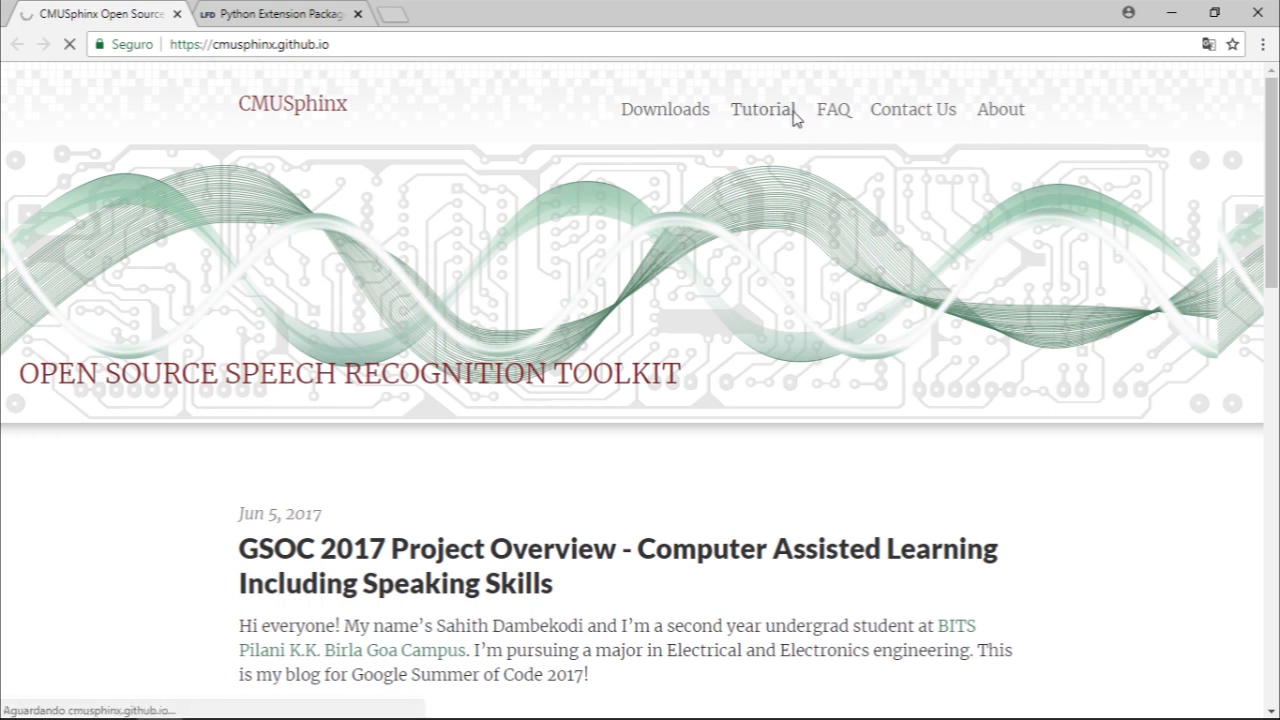
left_click(762, 109)
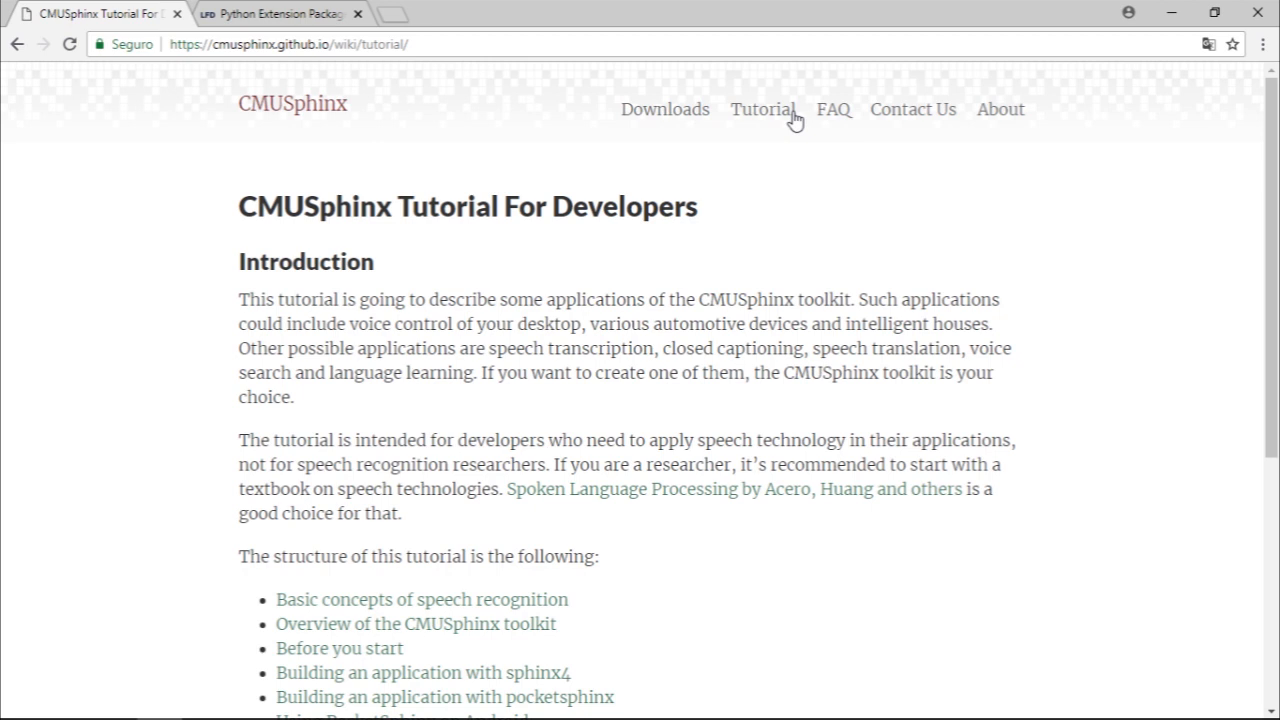
Read down through the introduction and list of tutorial chapters
scroll("down", 3)
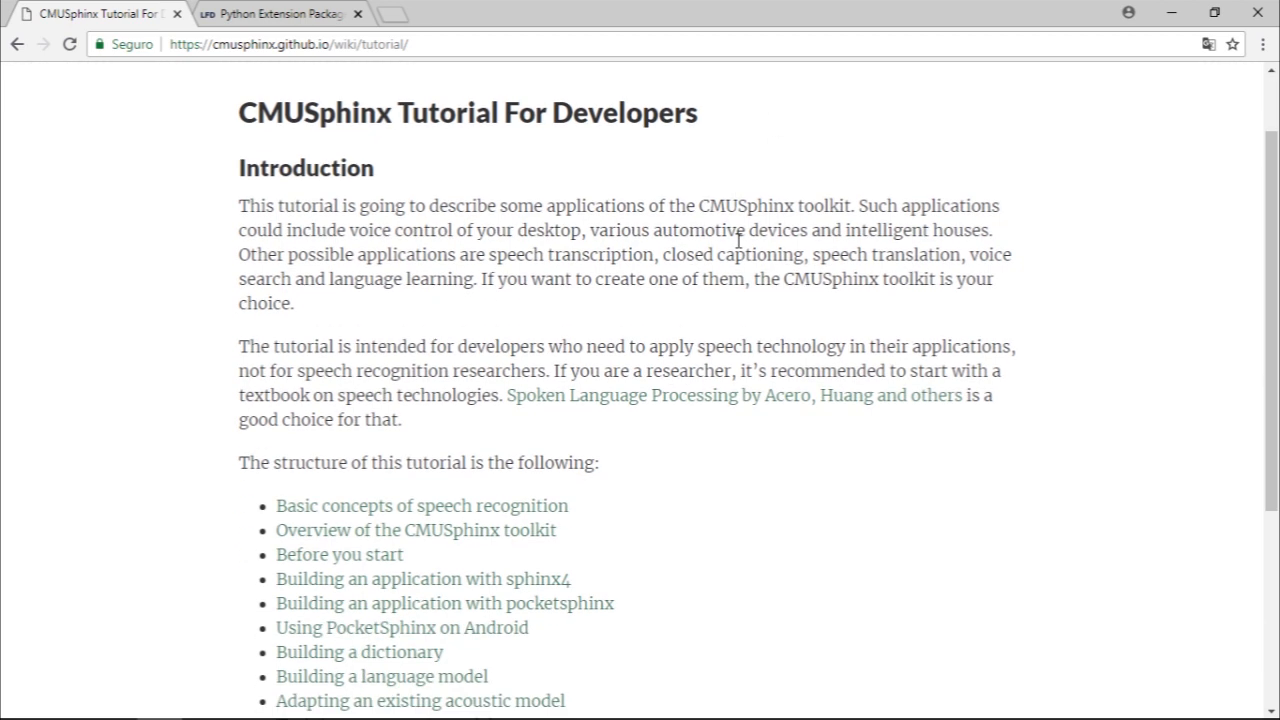
scroll("down", 3)
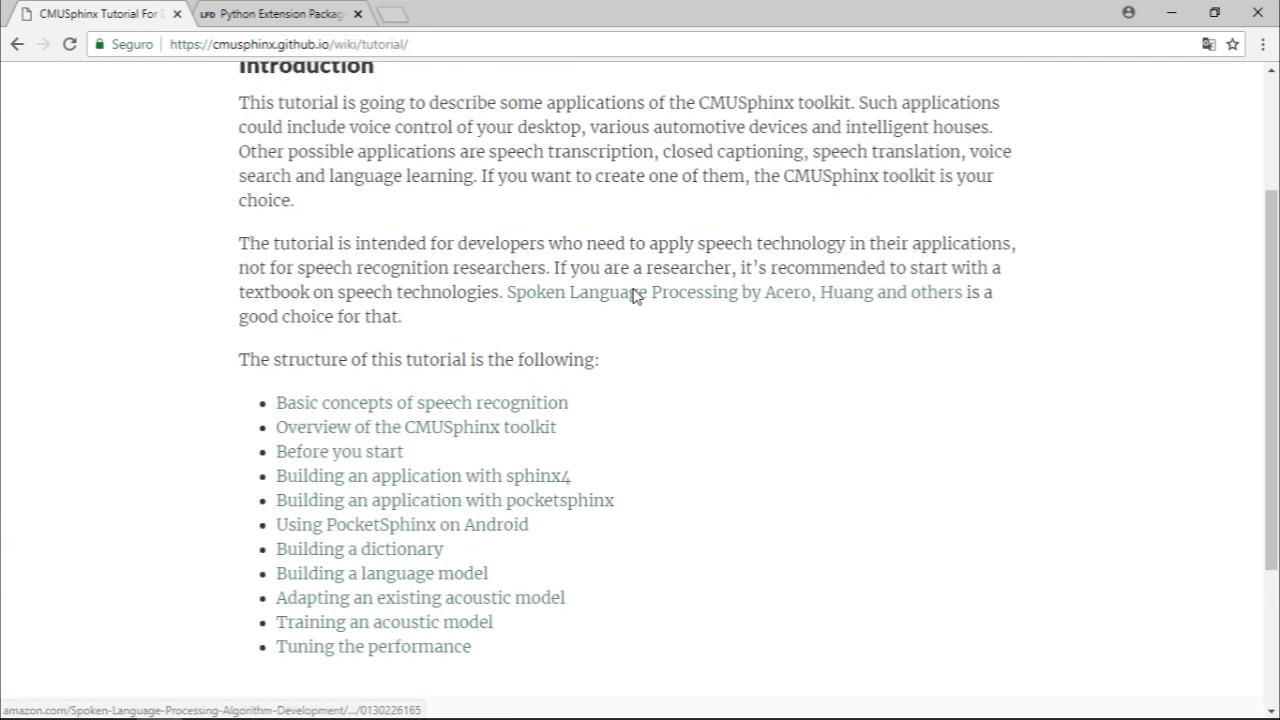
scroll("down", 3)
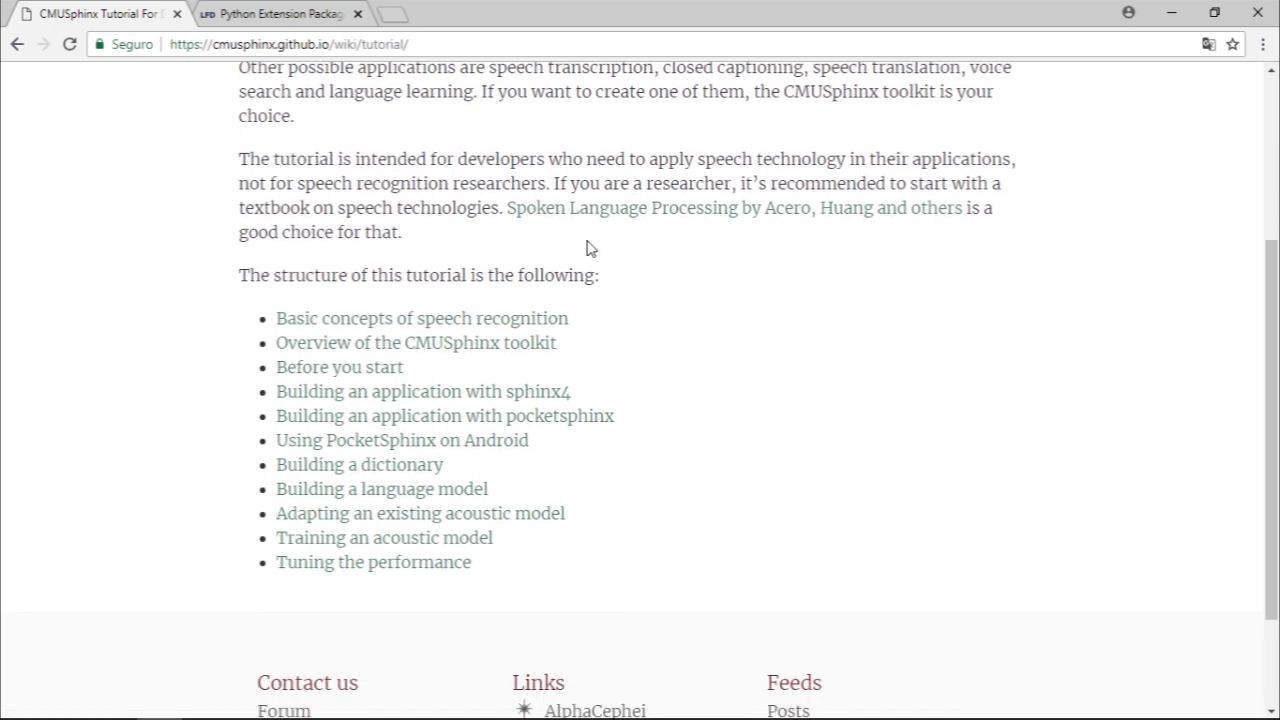
scroll("down", 3)
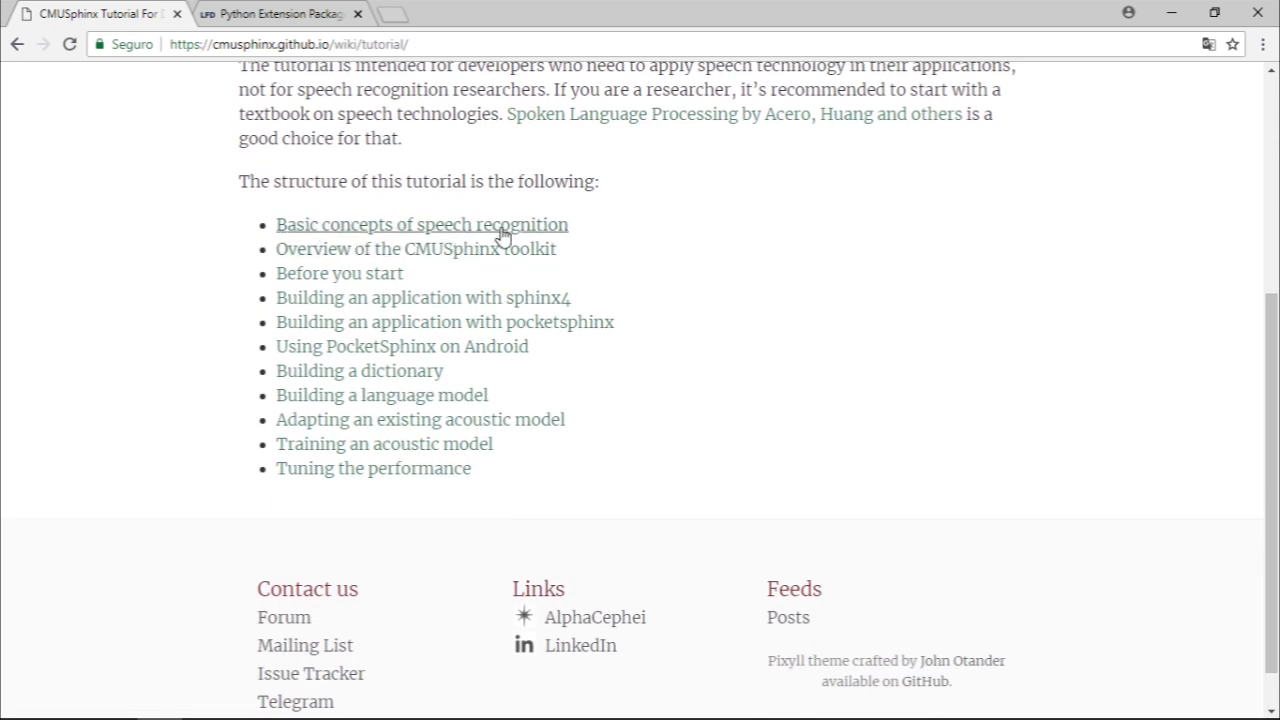
mouse_move(356, 262)
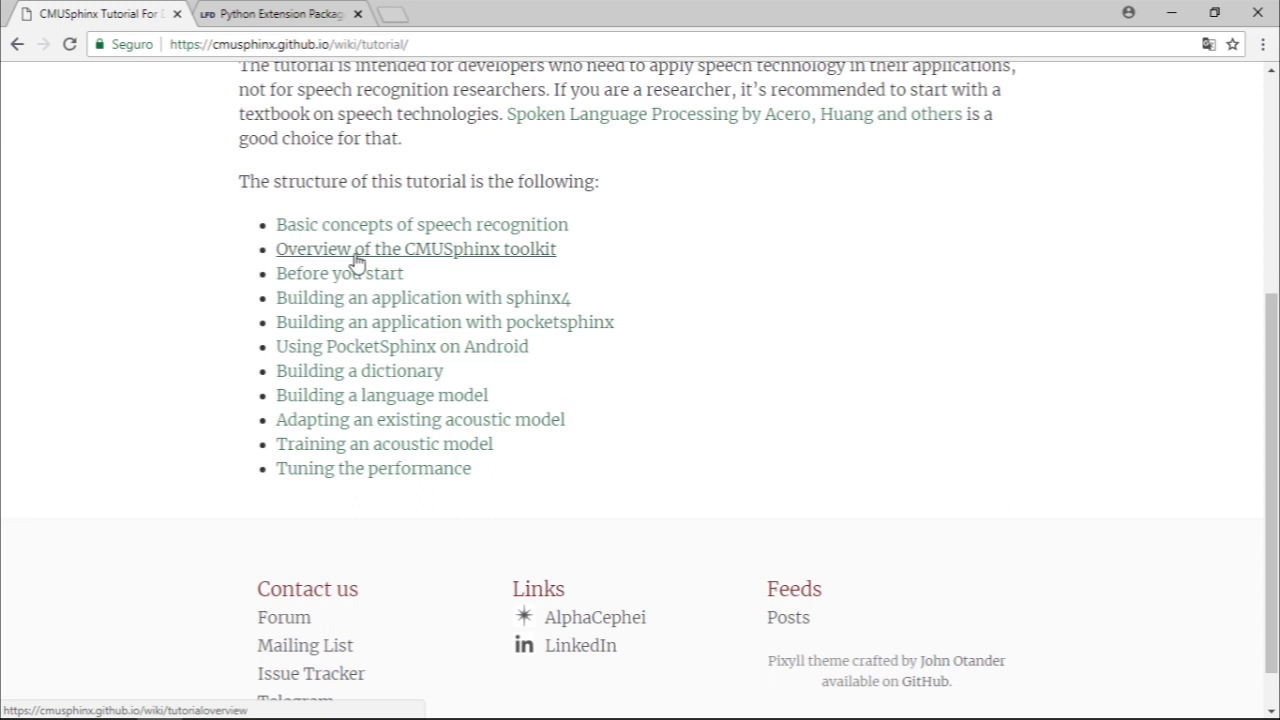
scroll("down", 3)
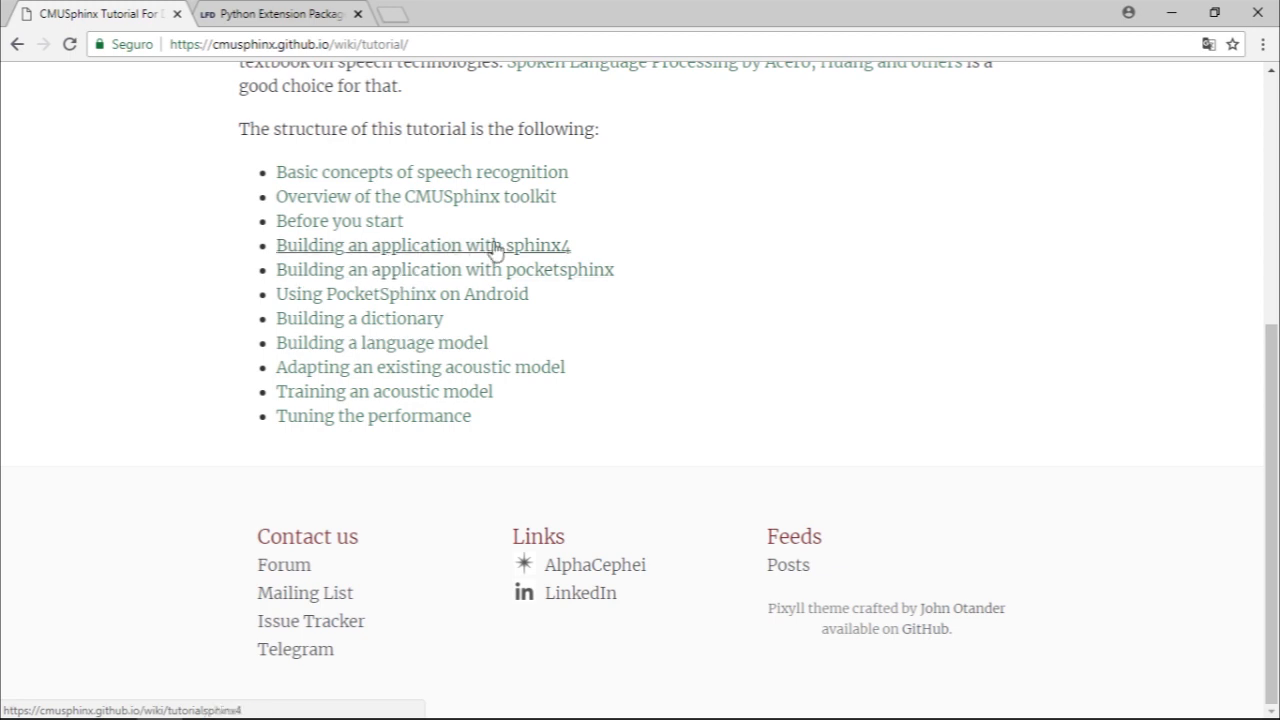
mouse_move(614, 264)
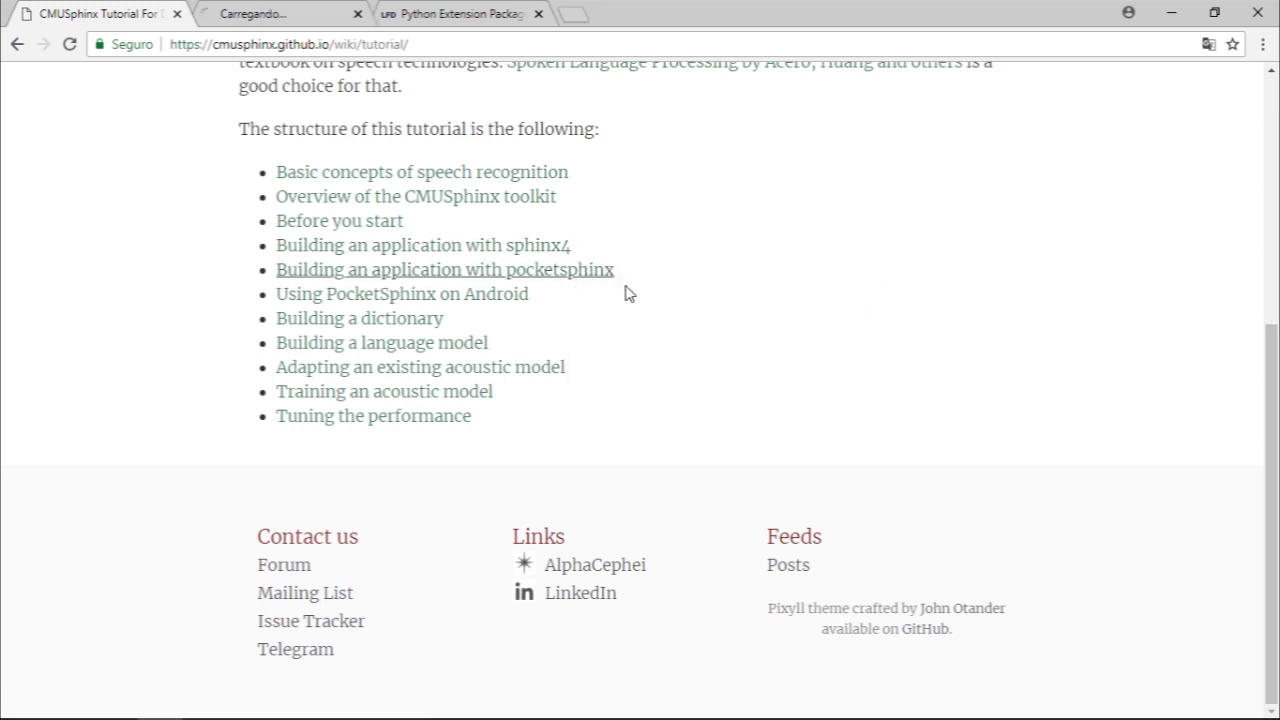
Read the Building an application with PocketSphinx guide through its Installation and Windows sections
left_click(444, 269)
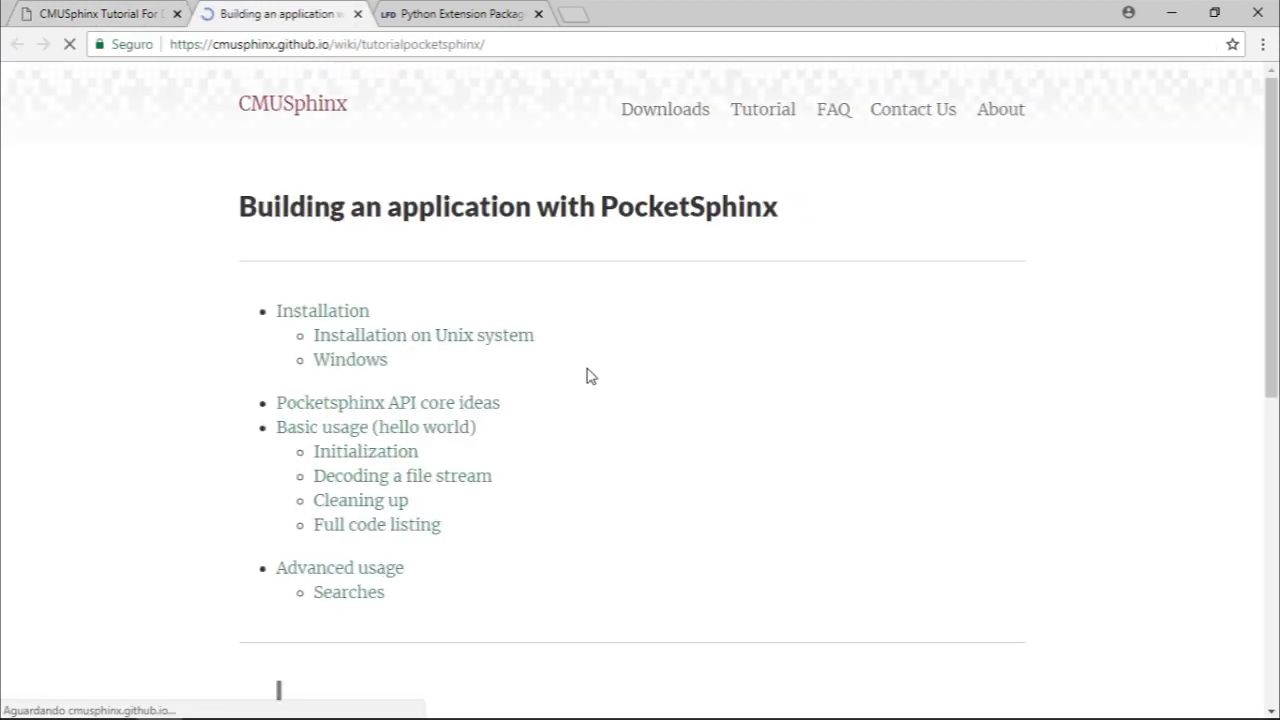
scroll("down", 3)
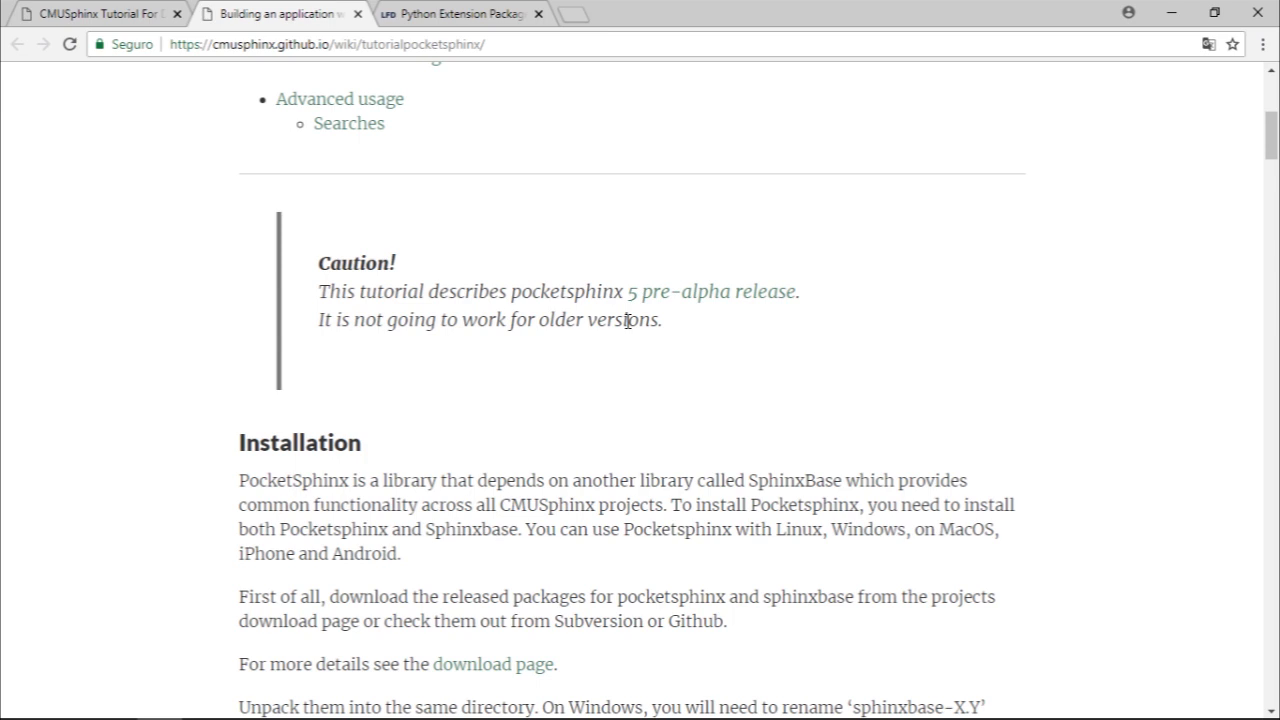
scroll("down", 3)
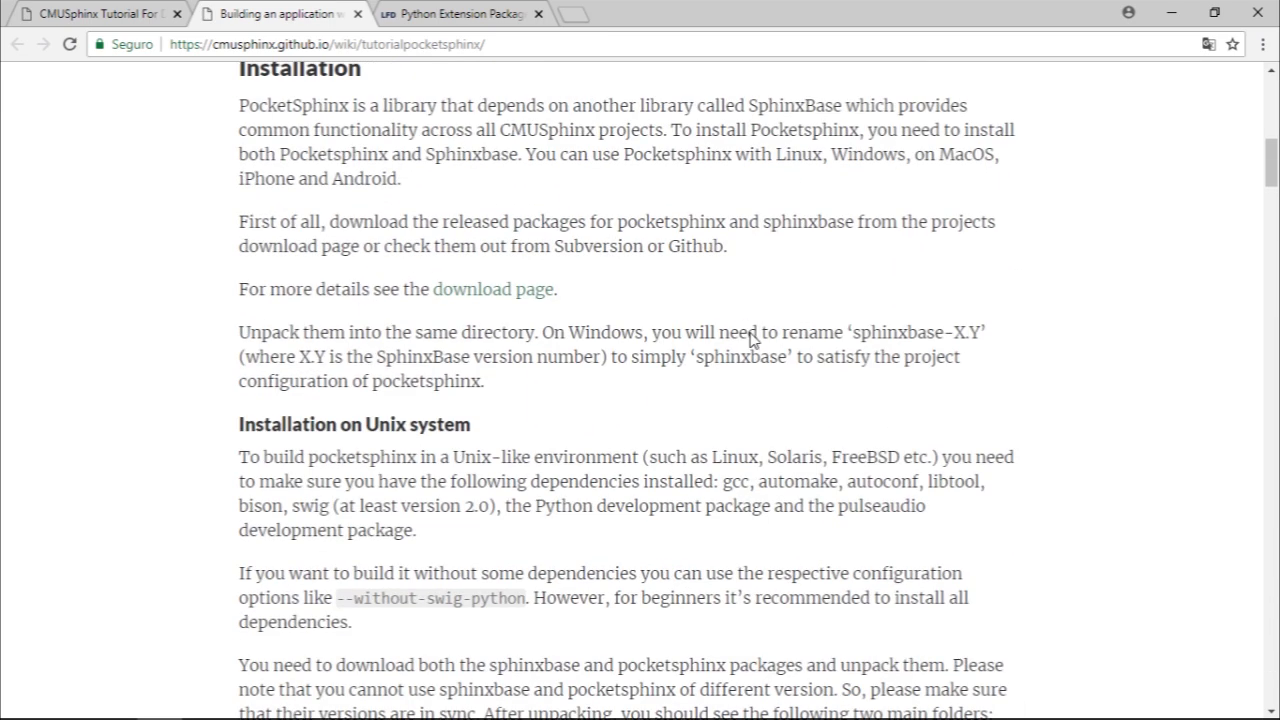
mouse_move(670, 190)
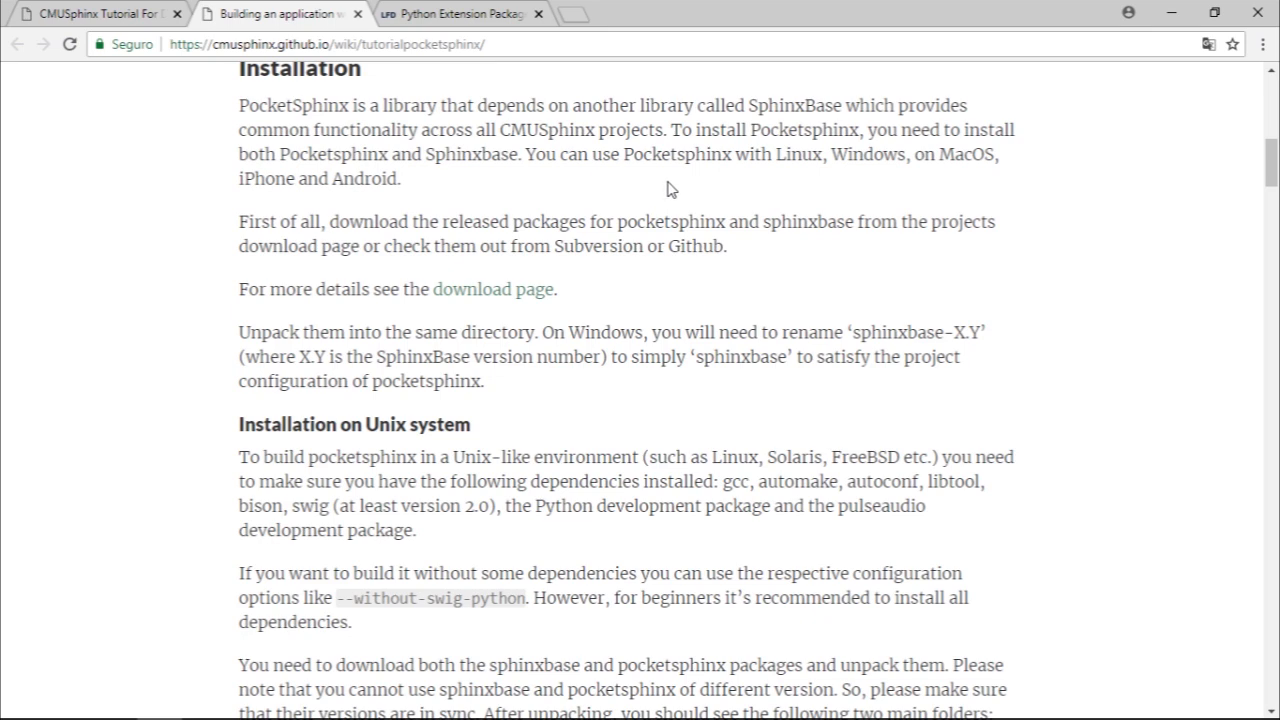
scroll("down", 3)
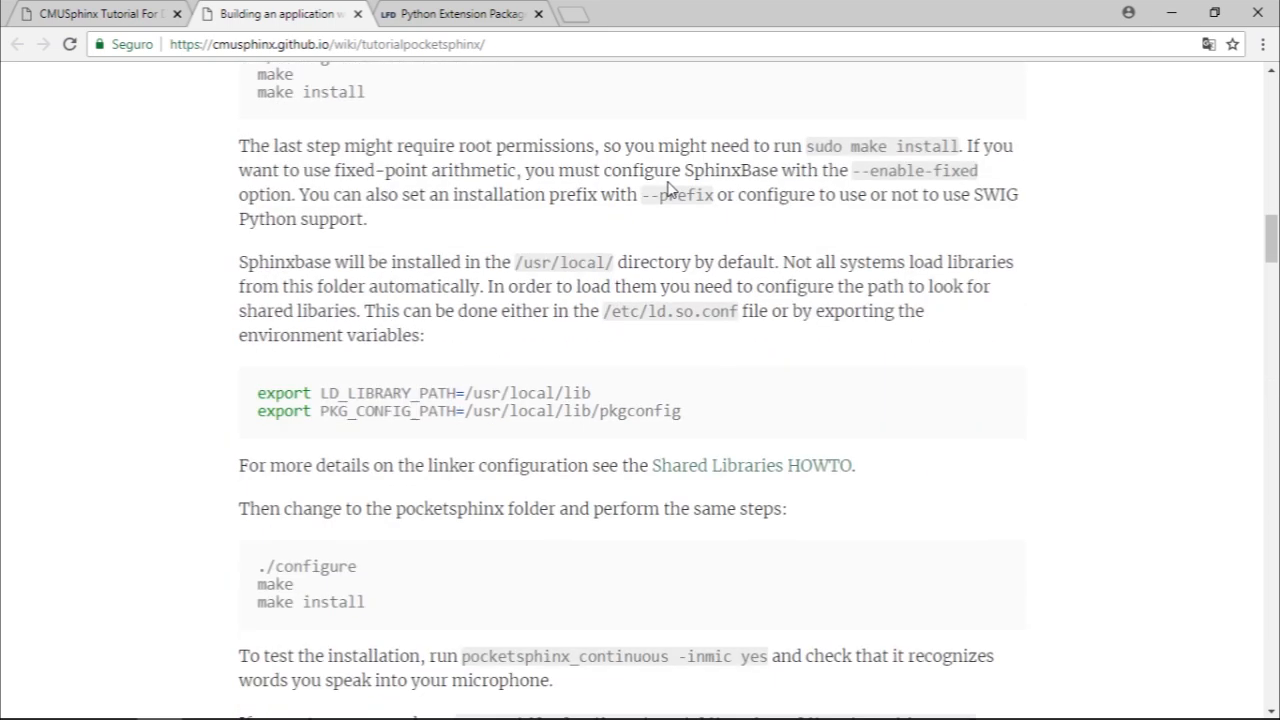
scroll("down", 3)
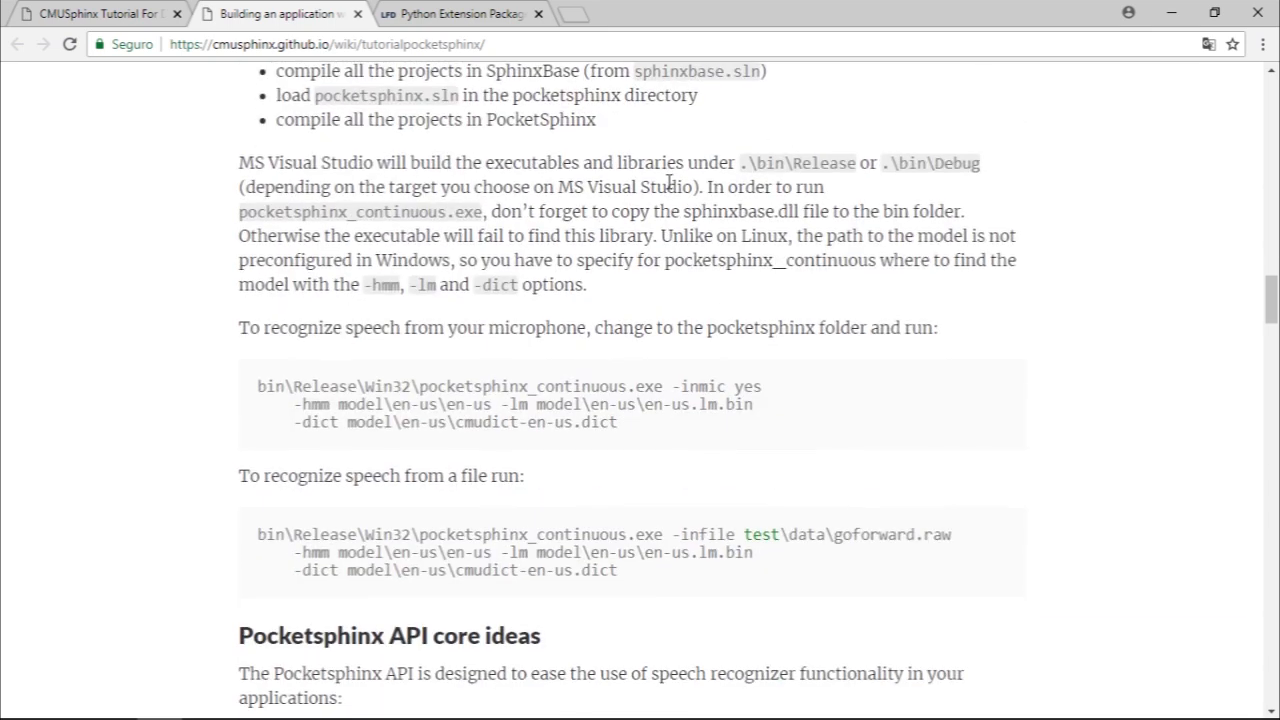
scroll("down", 3)
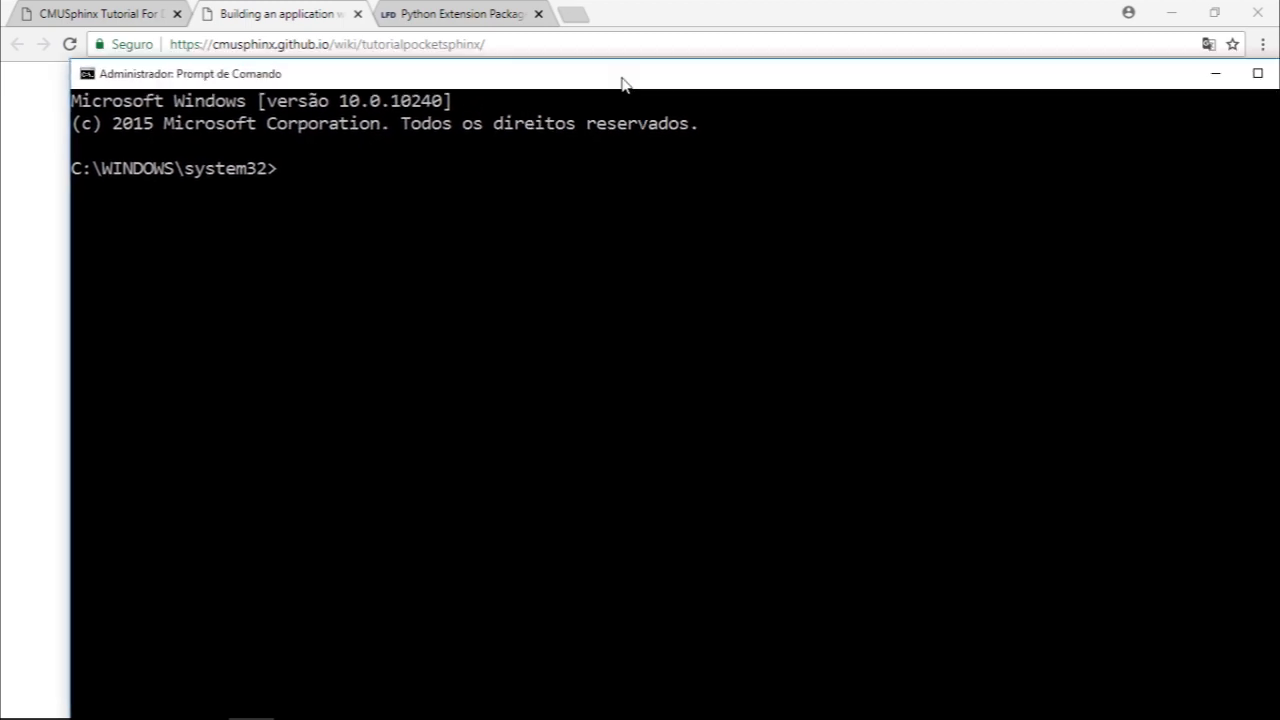
Maximize the console and enter the command pip3 install pocketsphinx at the prompt
left_click(1257, 73)
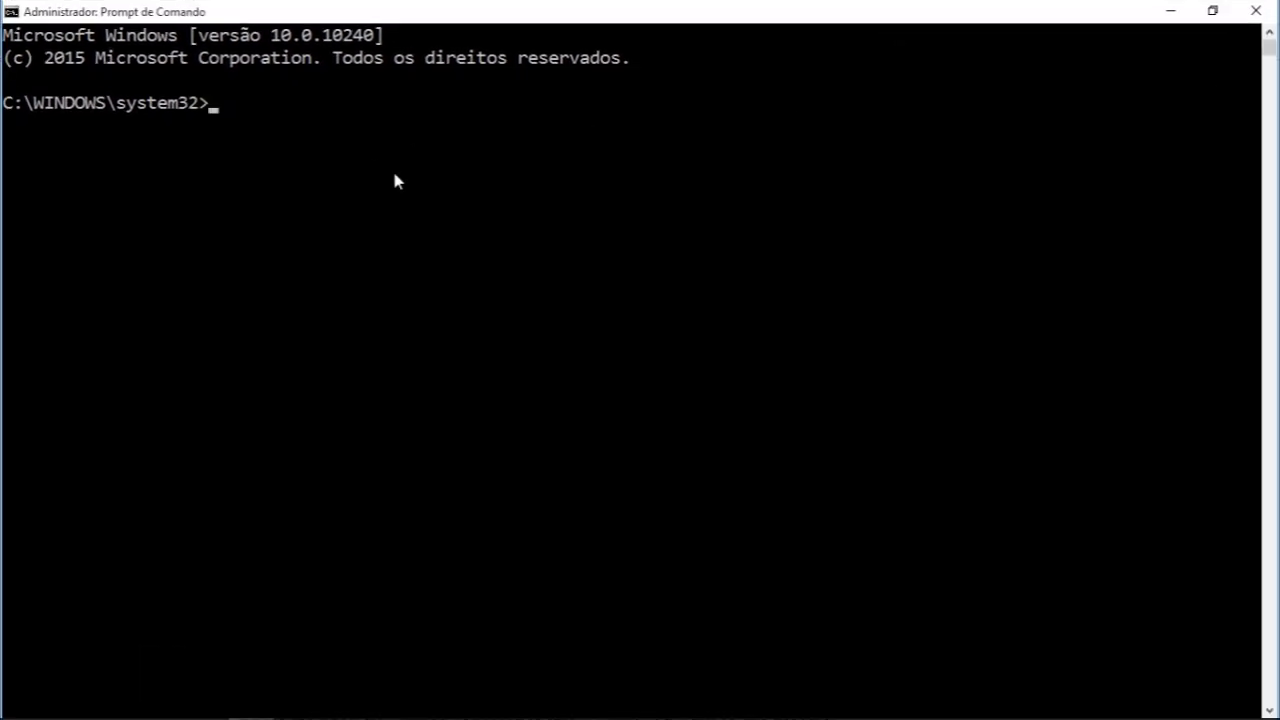
type("pip")
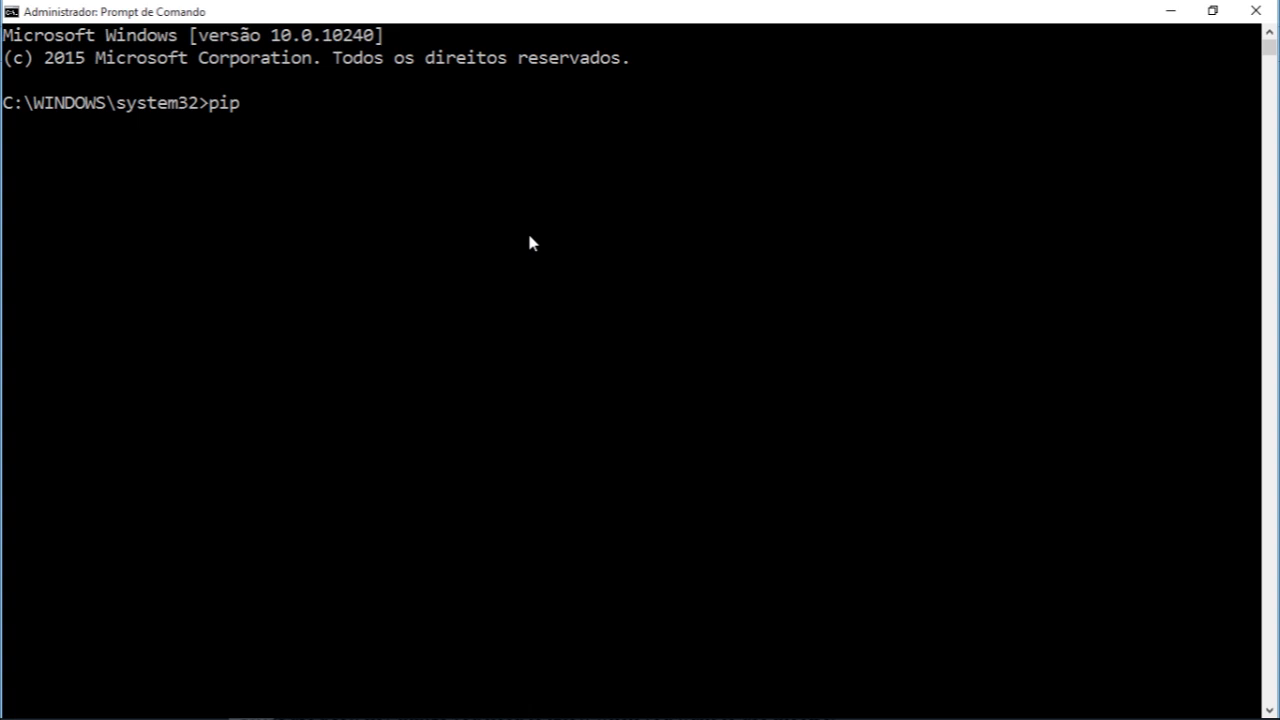
key("backspace")
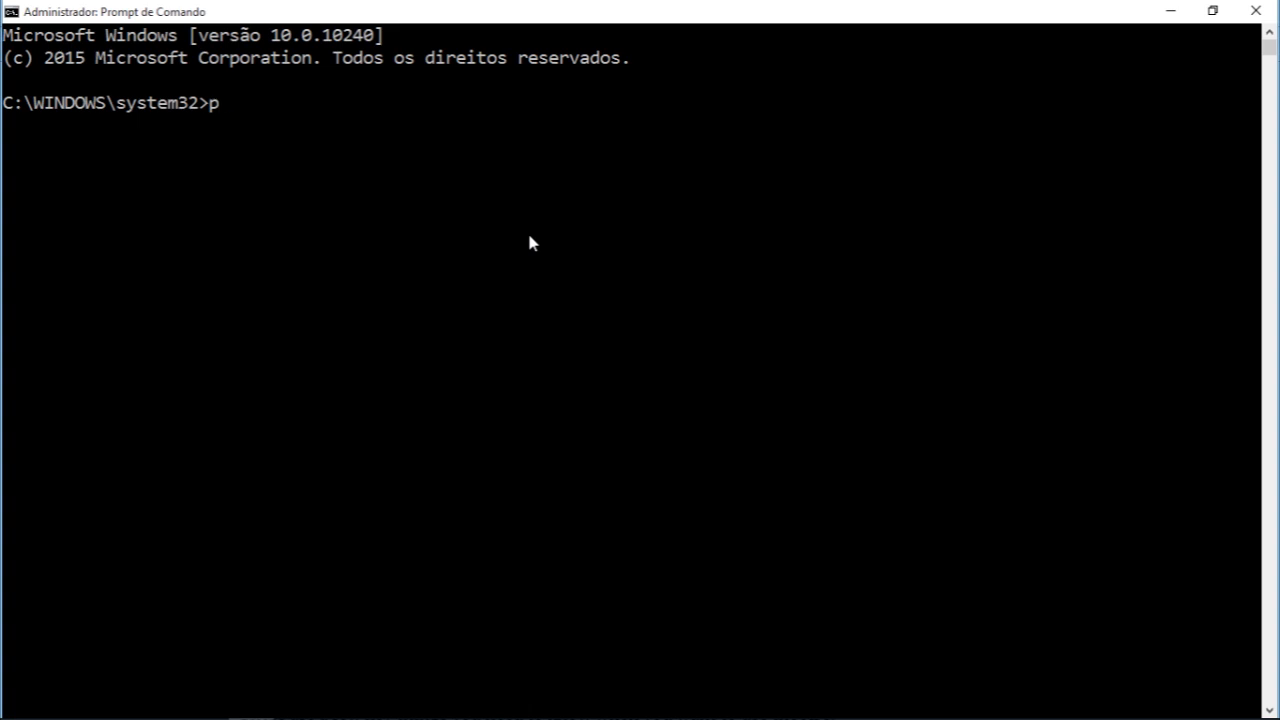
type("sudo ip")
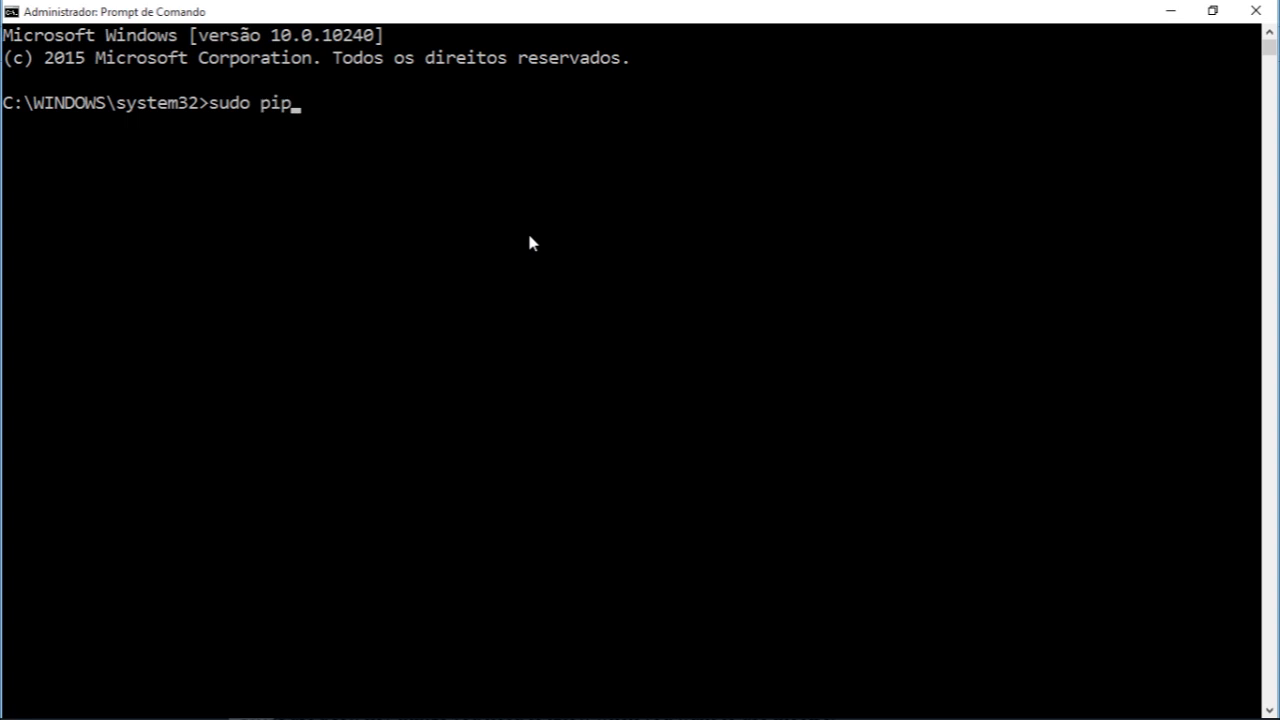
type("3 install p")
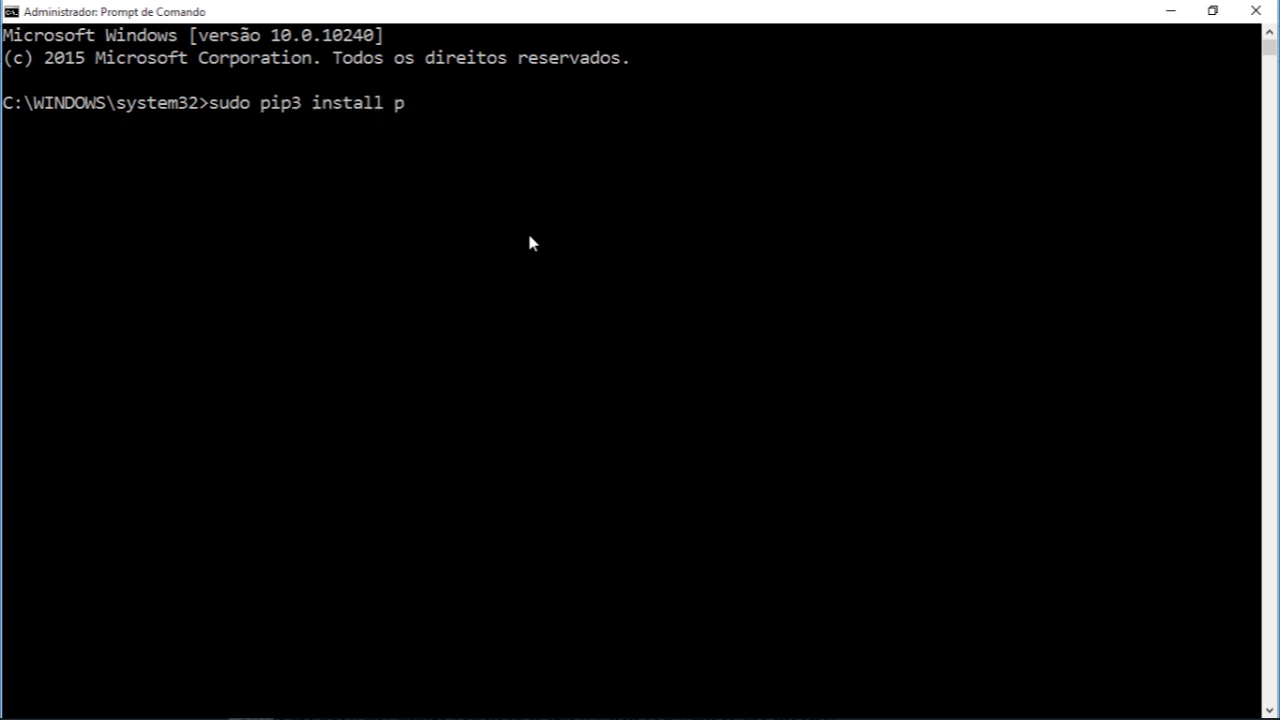
type("ocketsphinx")
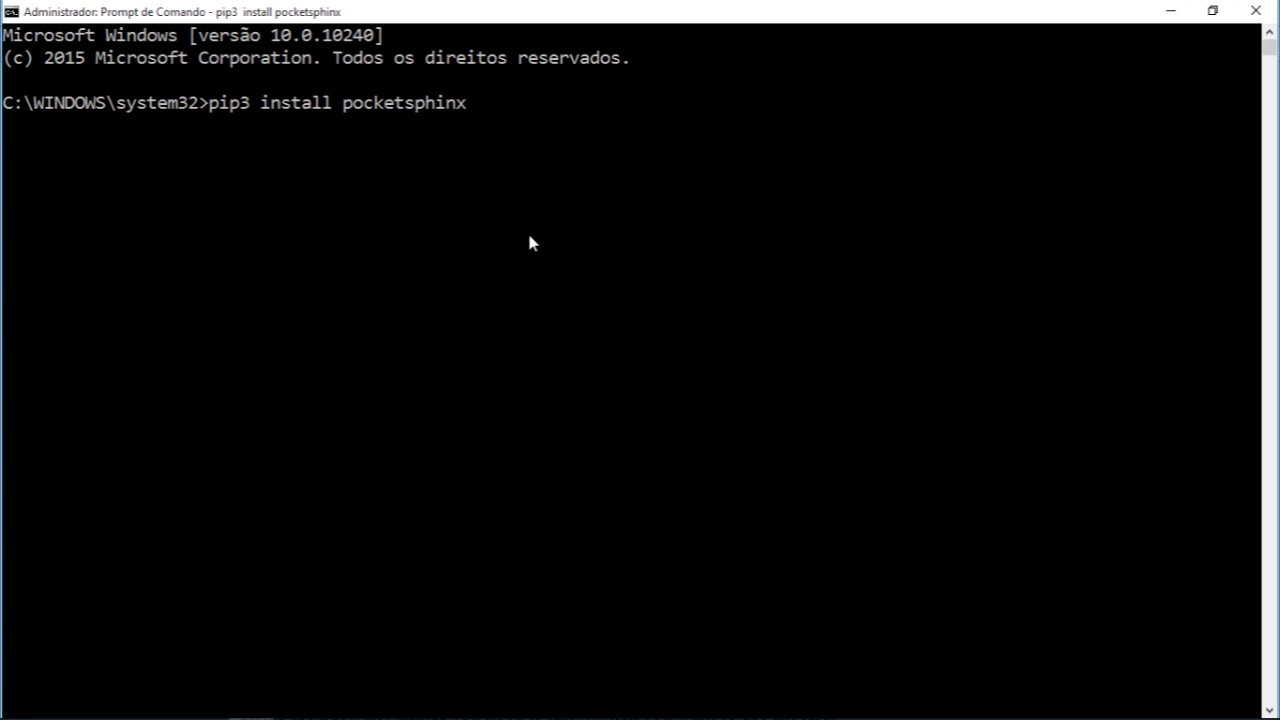
Run the install, see pocketsphinx 0.1.15 already installed, and minimize the console
key("Return")
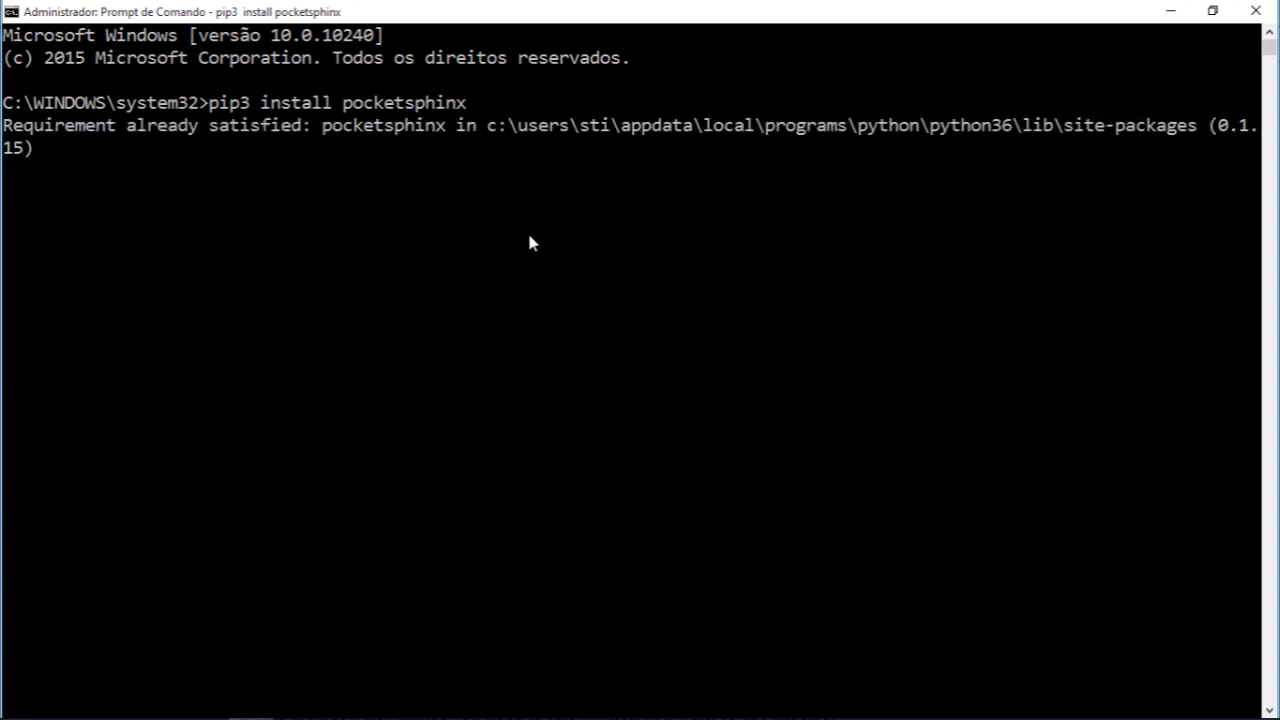
key("Return")
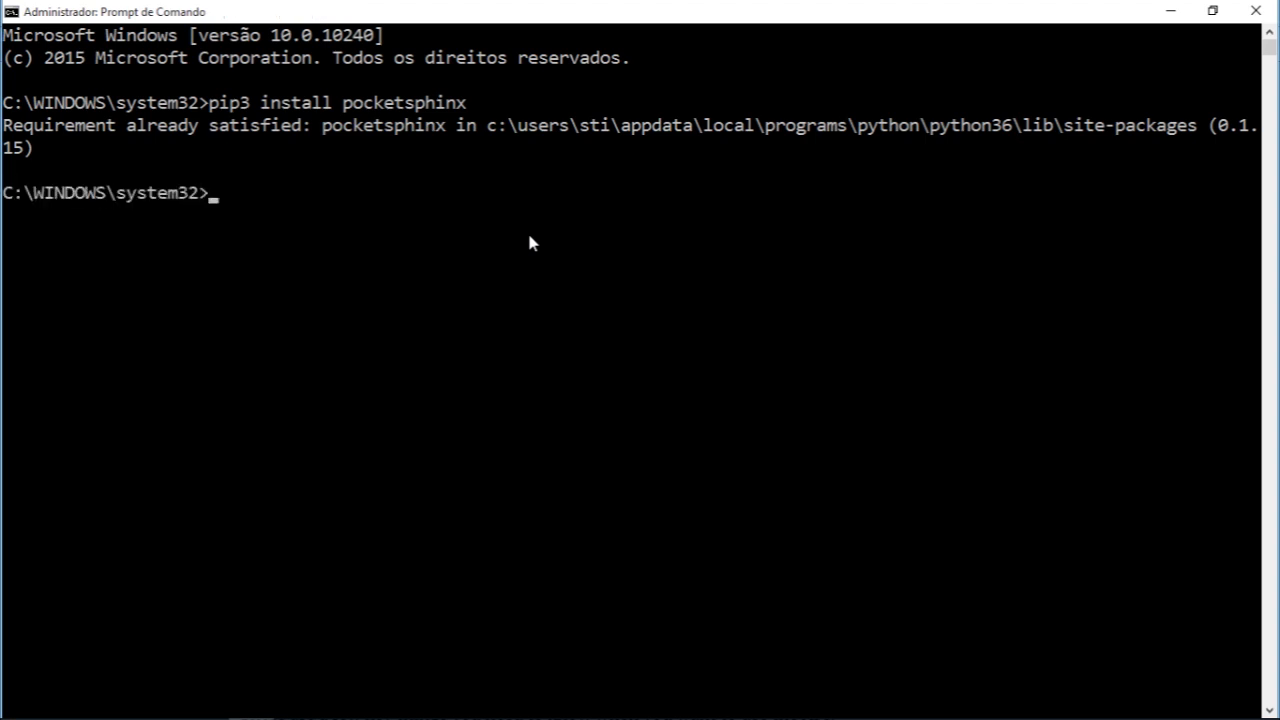
mouse_move(565, 257)
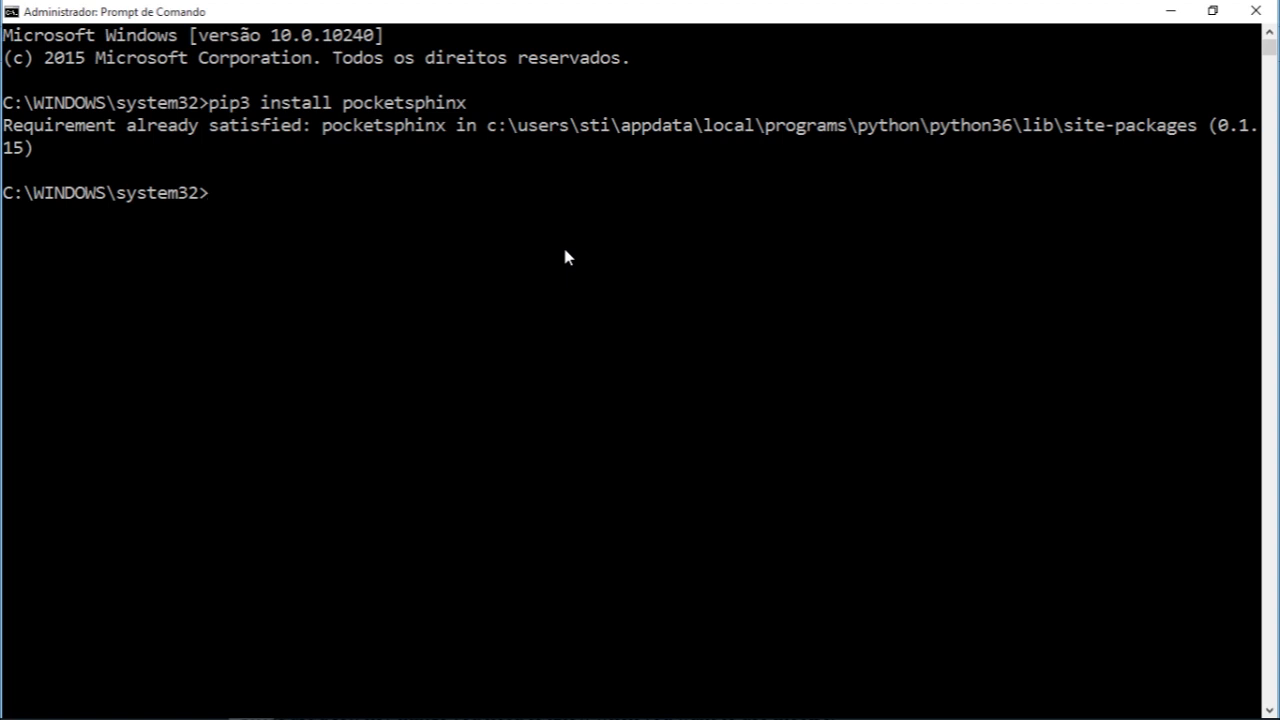
mouse_move(1170, 11)
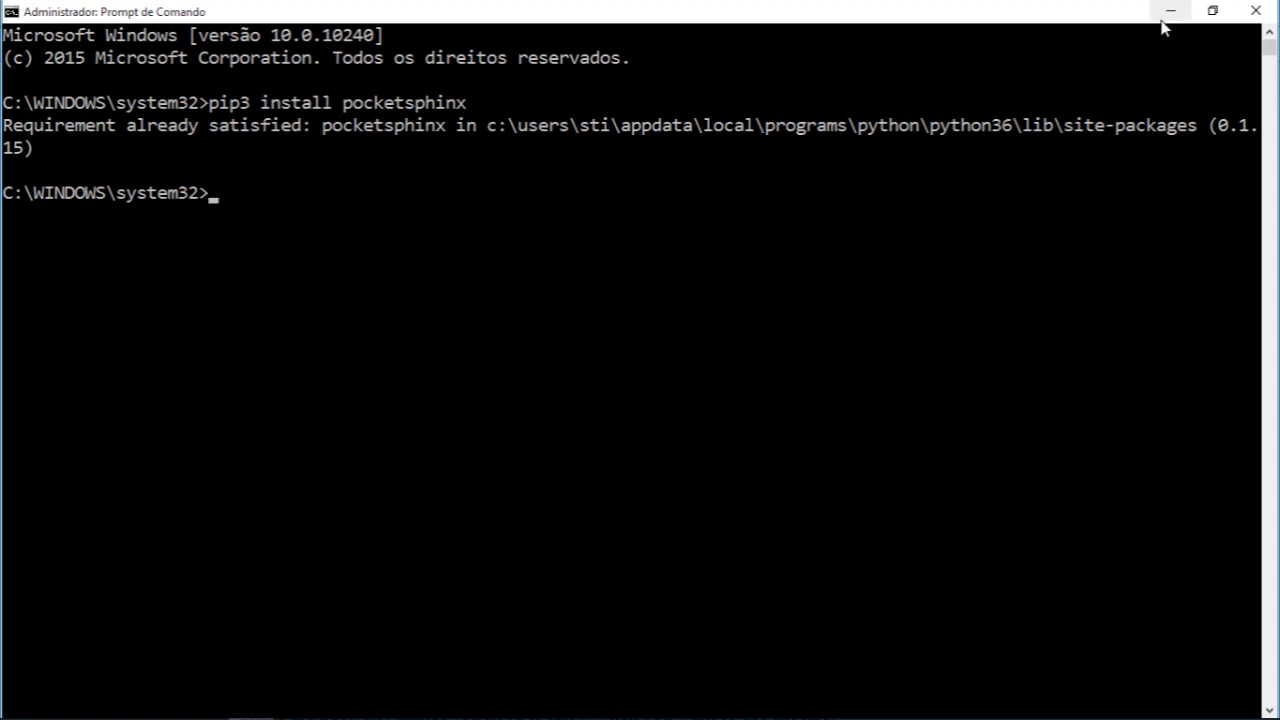
mouse_move(1170, 12)
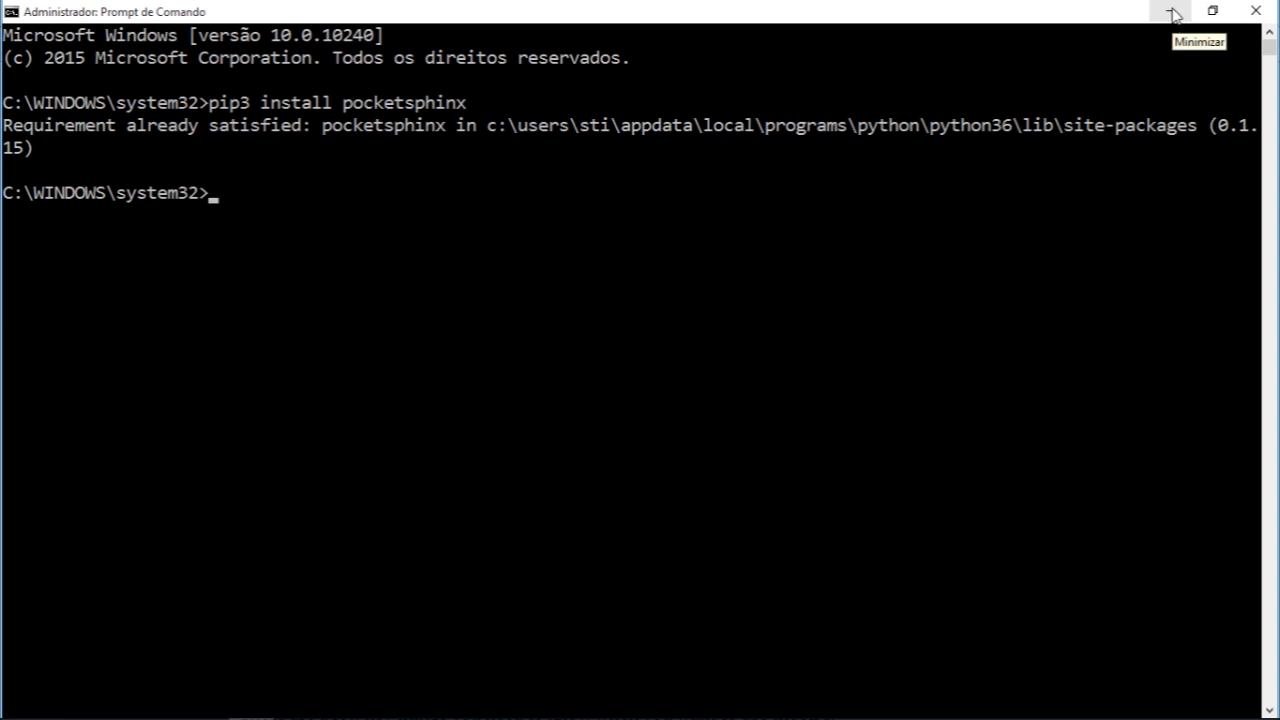
left_click(1172, 11)
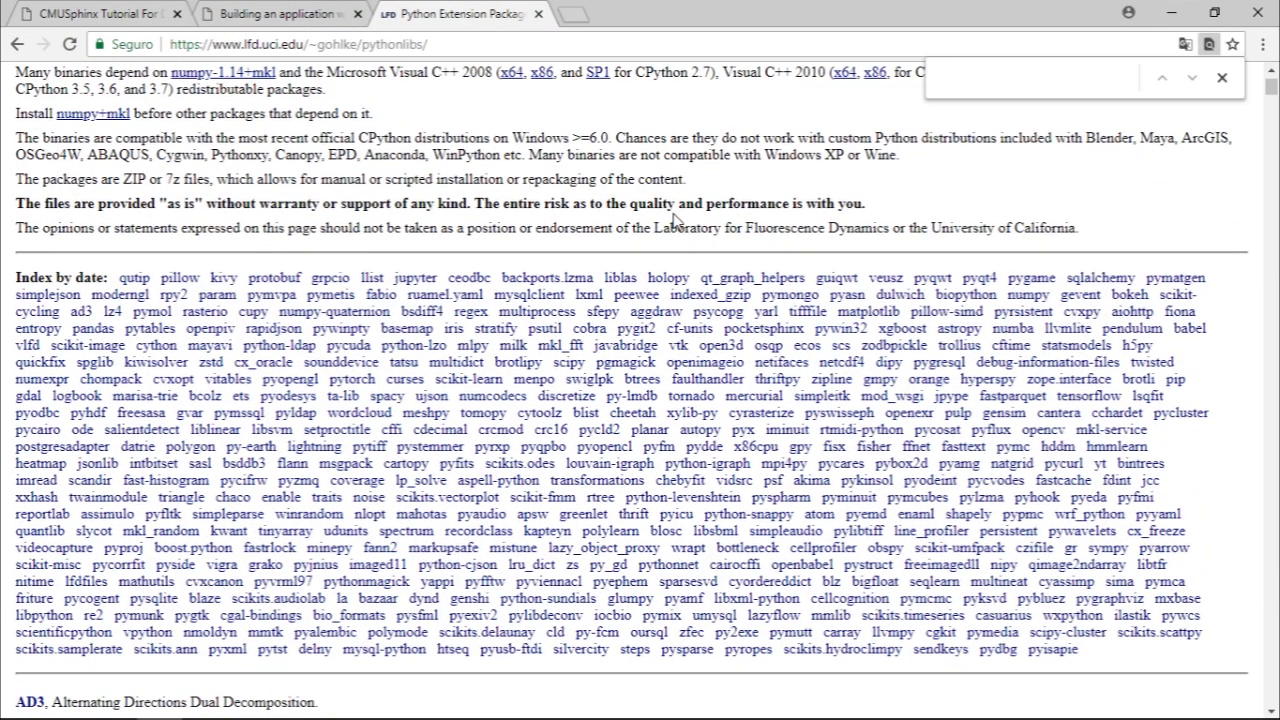
Find 'pocket' on Gohlke's page to reach the Pocketsphinx 0.1.15 wheel links
type("pocket")
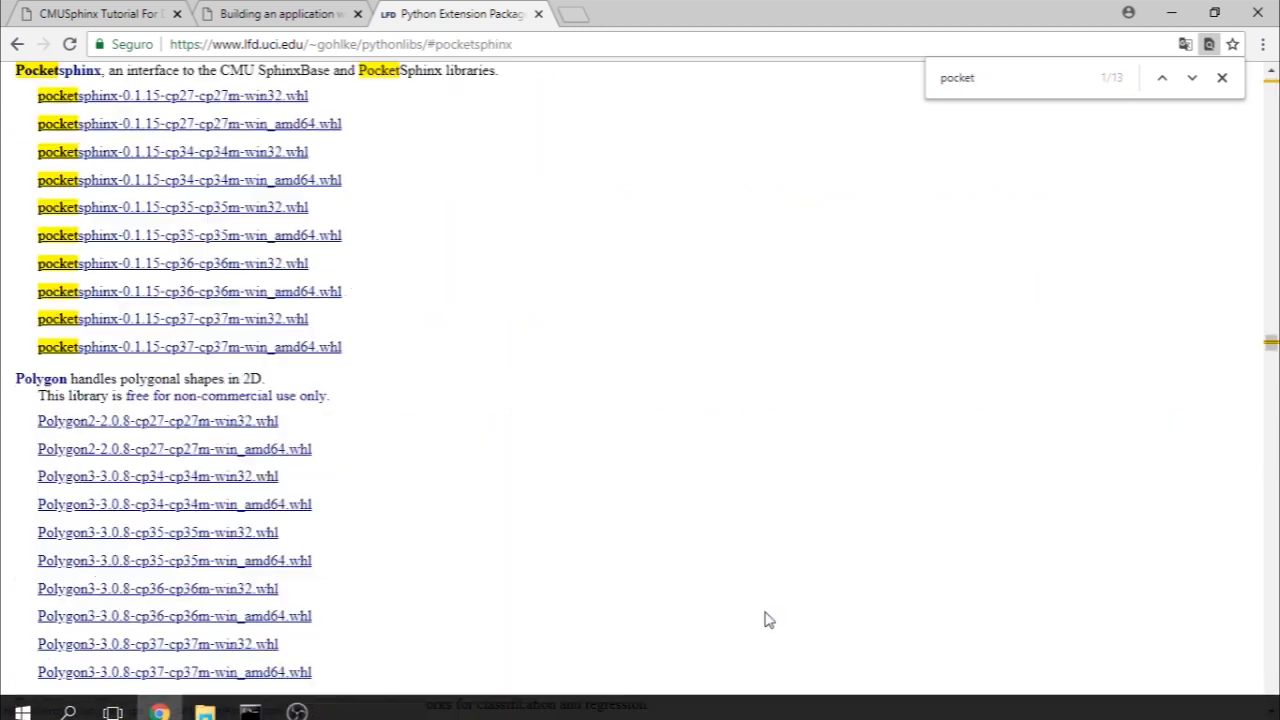
scroll("up", 3)
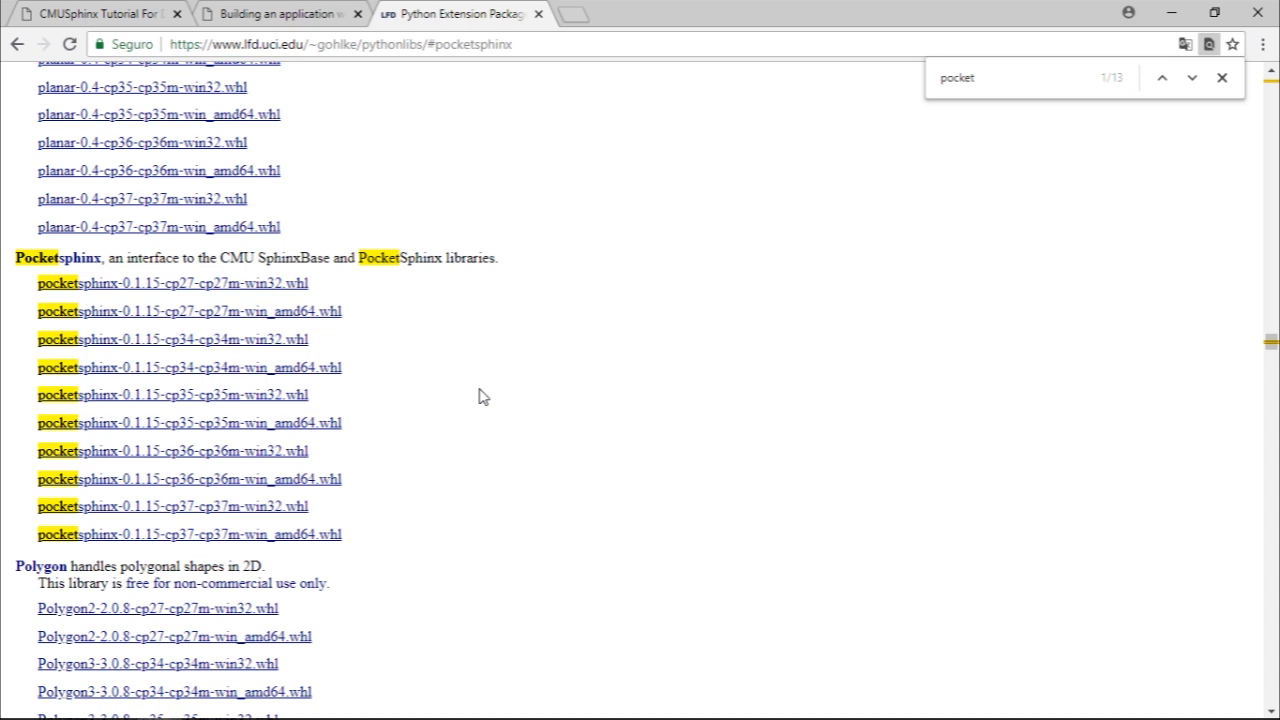
mouse_move(225, 290)
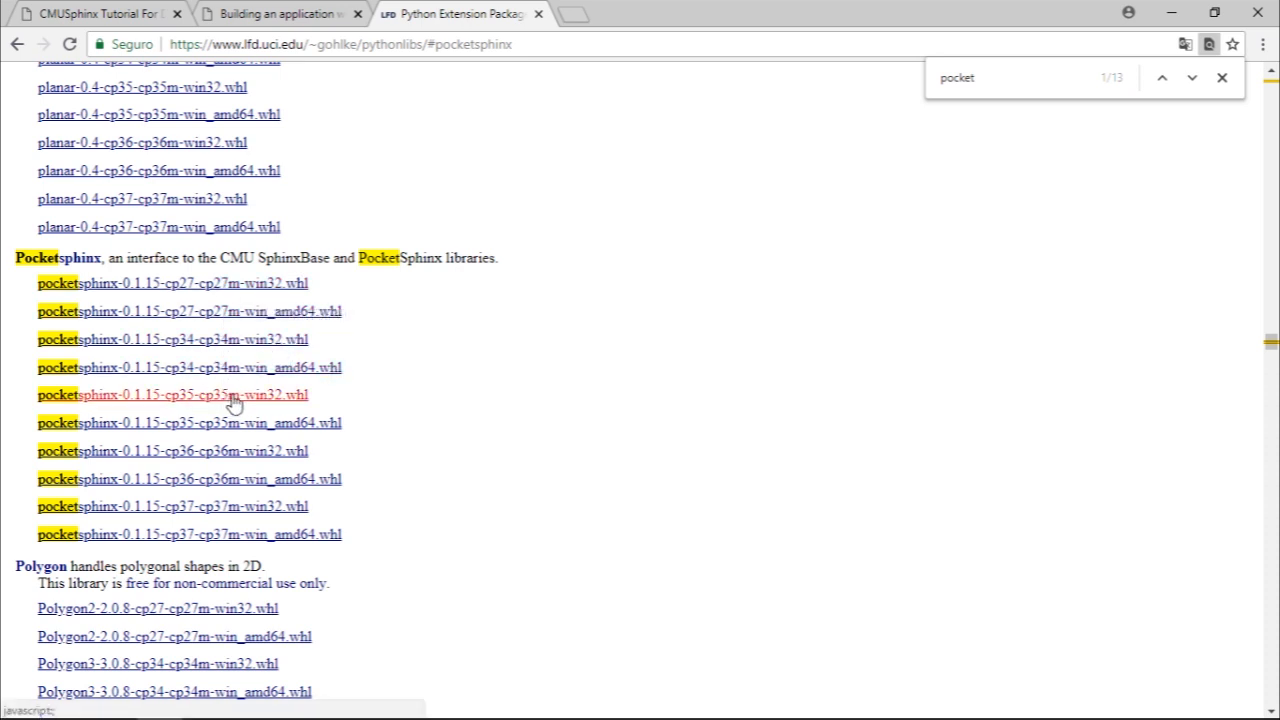
mouse_move(400, 459)
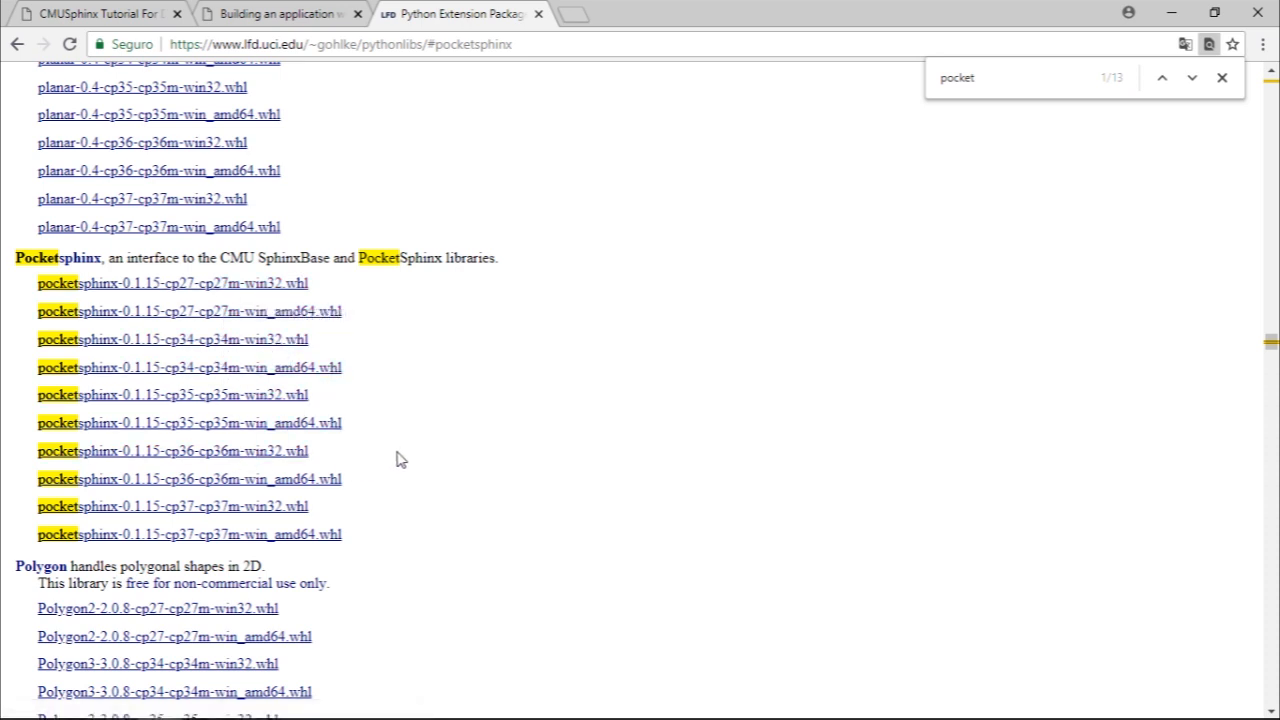
mouse_move(315, 440)
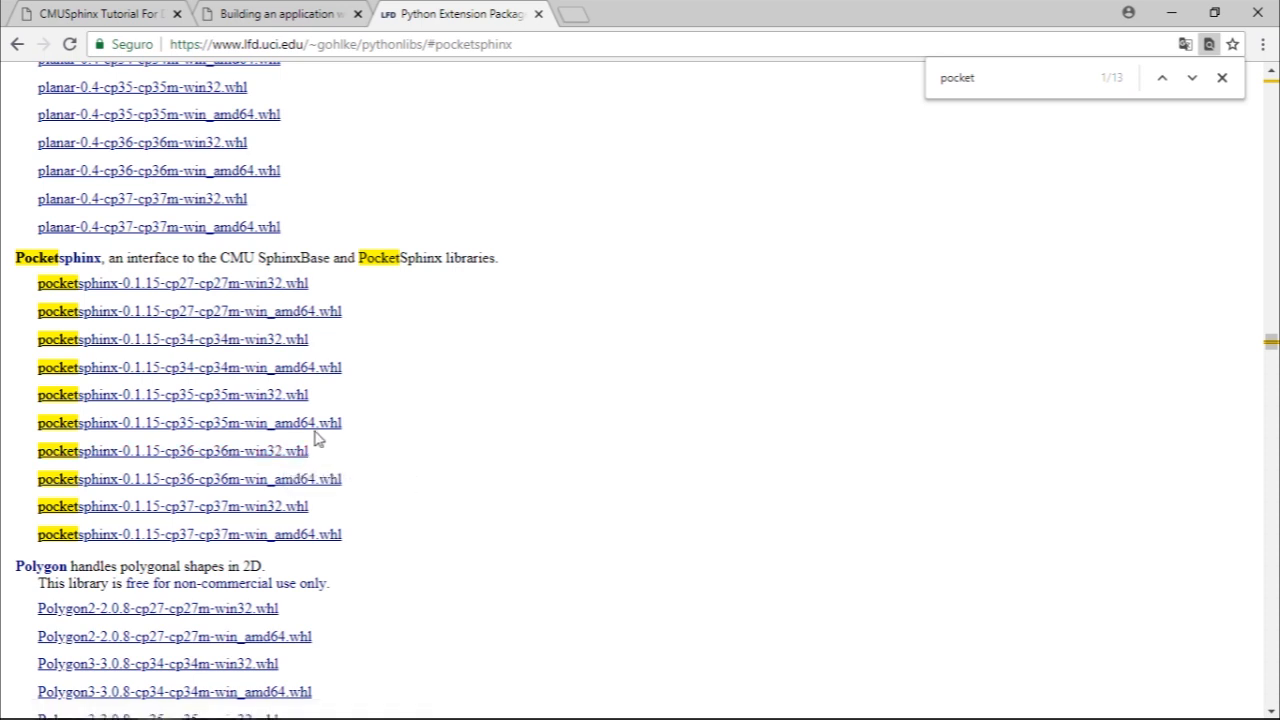
mouse_move(272, 443)
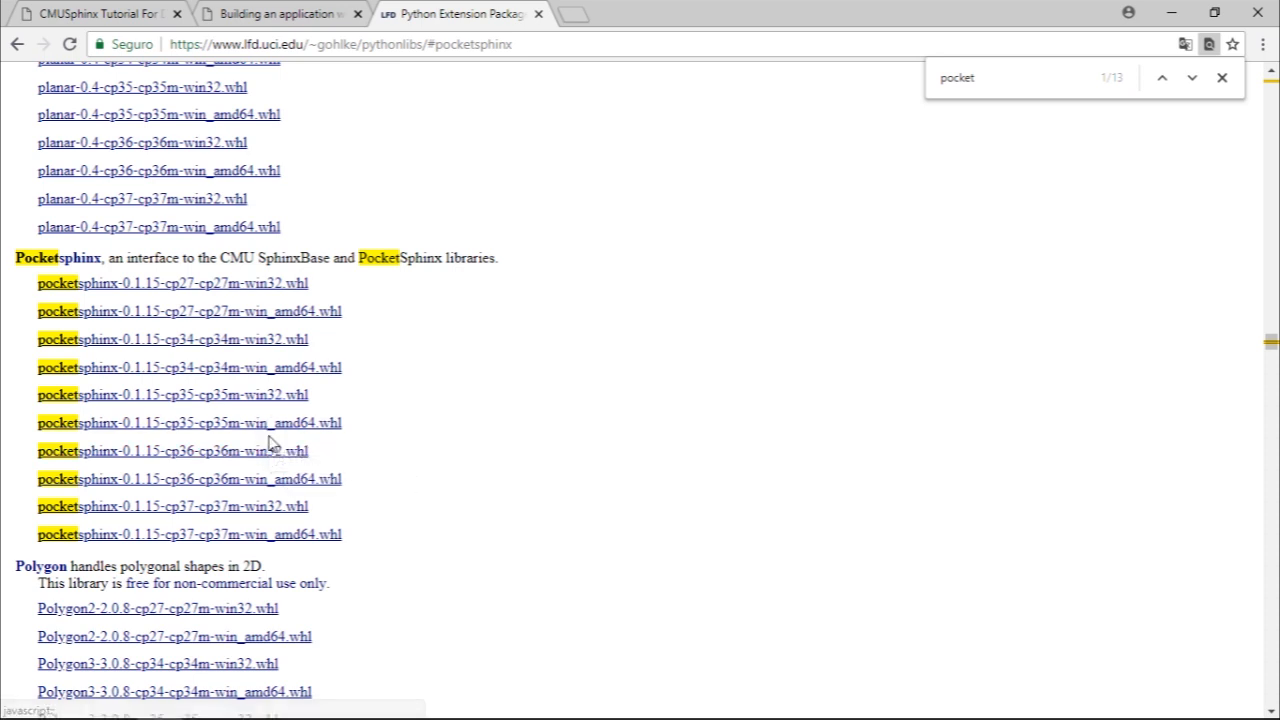
mouse_move(360, 507)
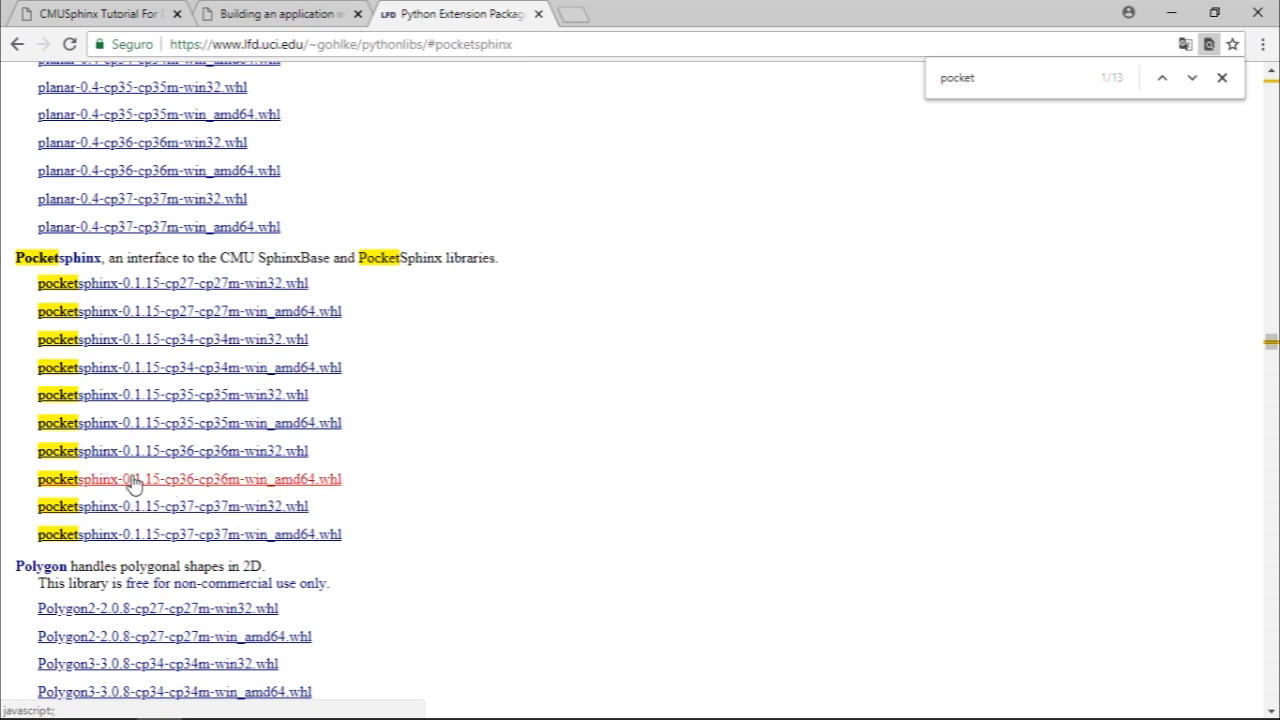
mouse_move(120, 483)
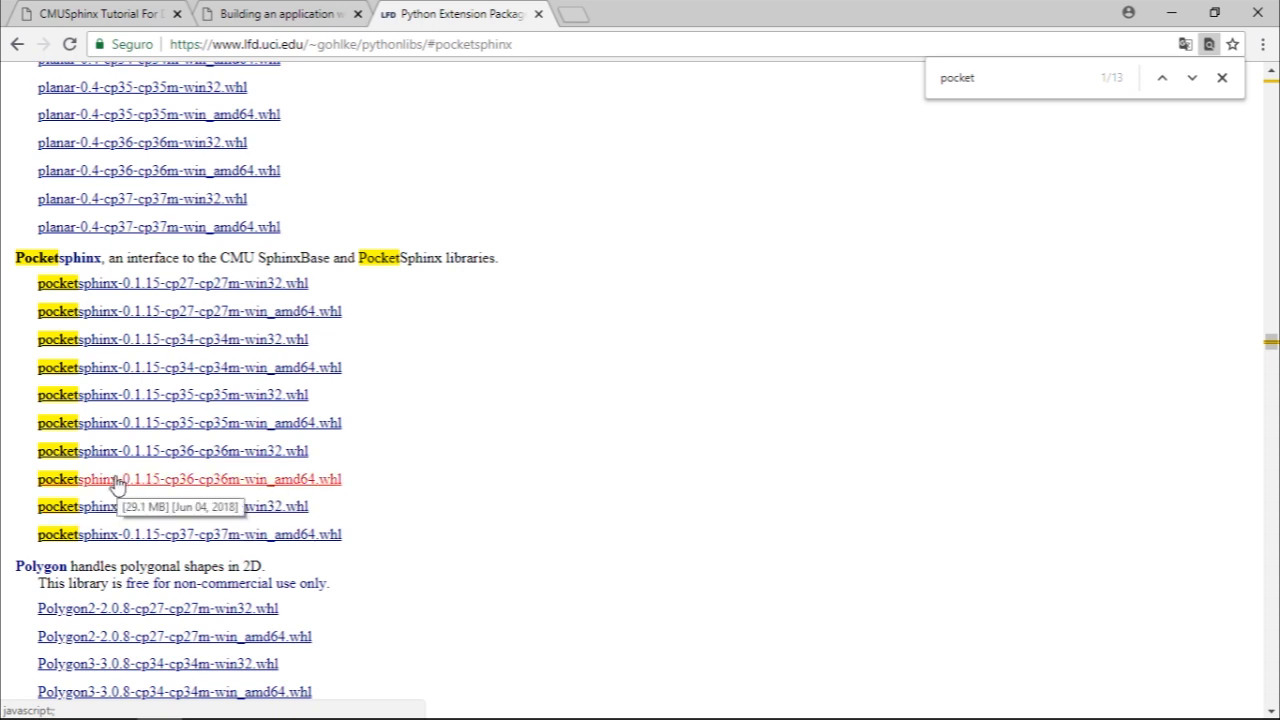
mouse_move(168, 496)
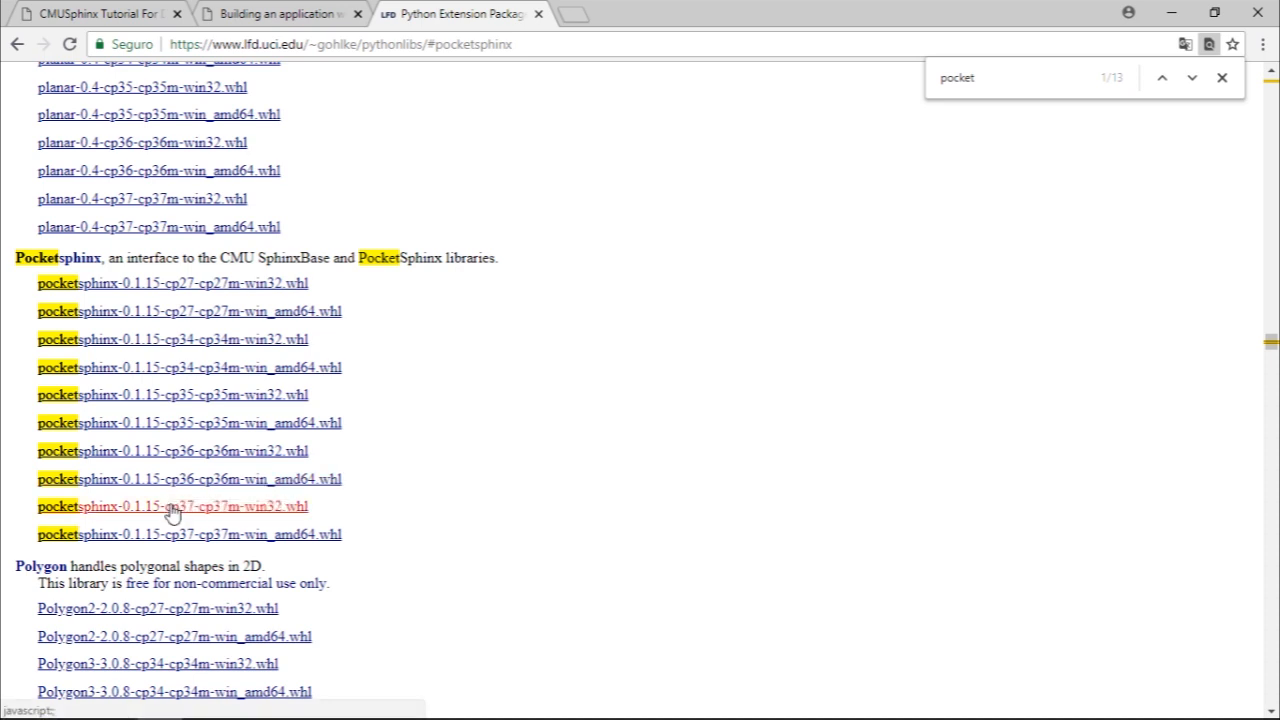
mouse_move(155, 497)
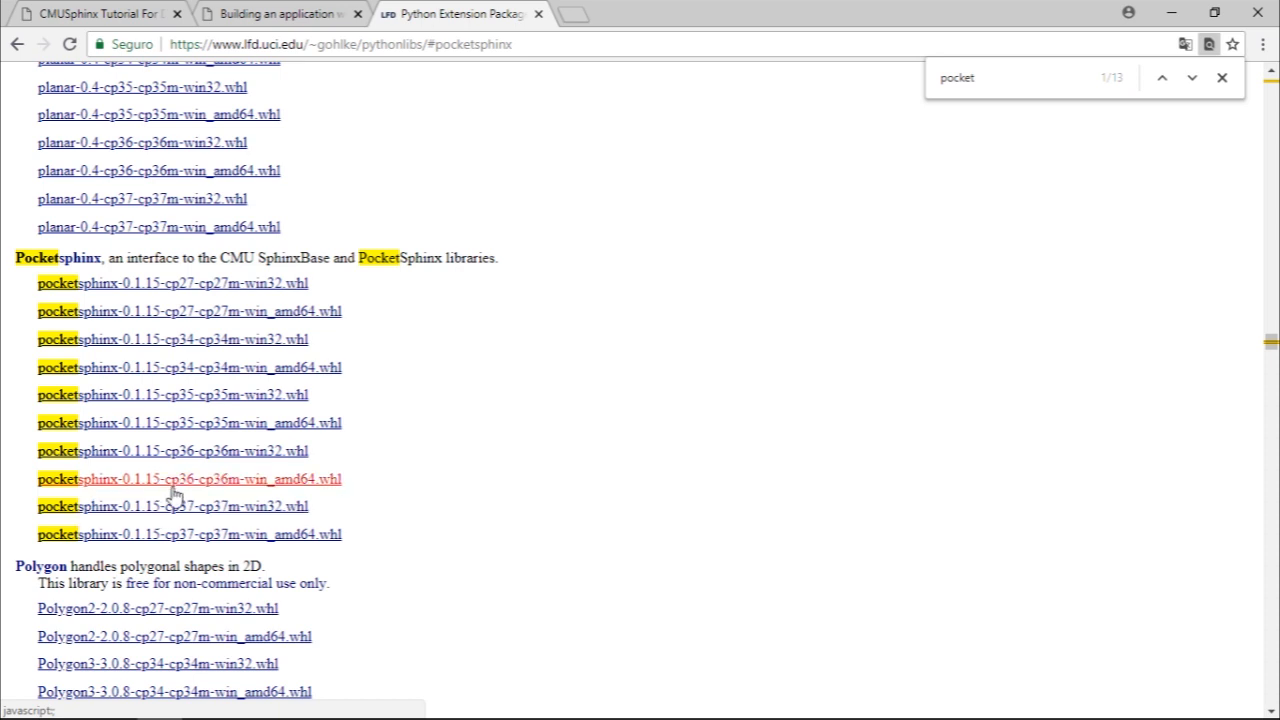
mouse_move(173, 505)
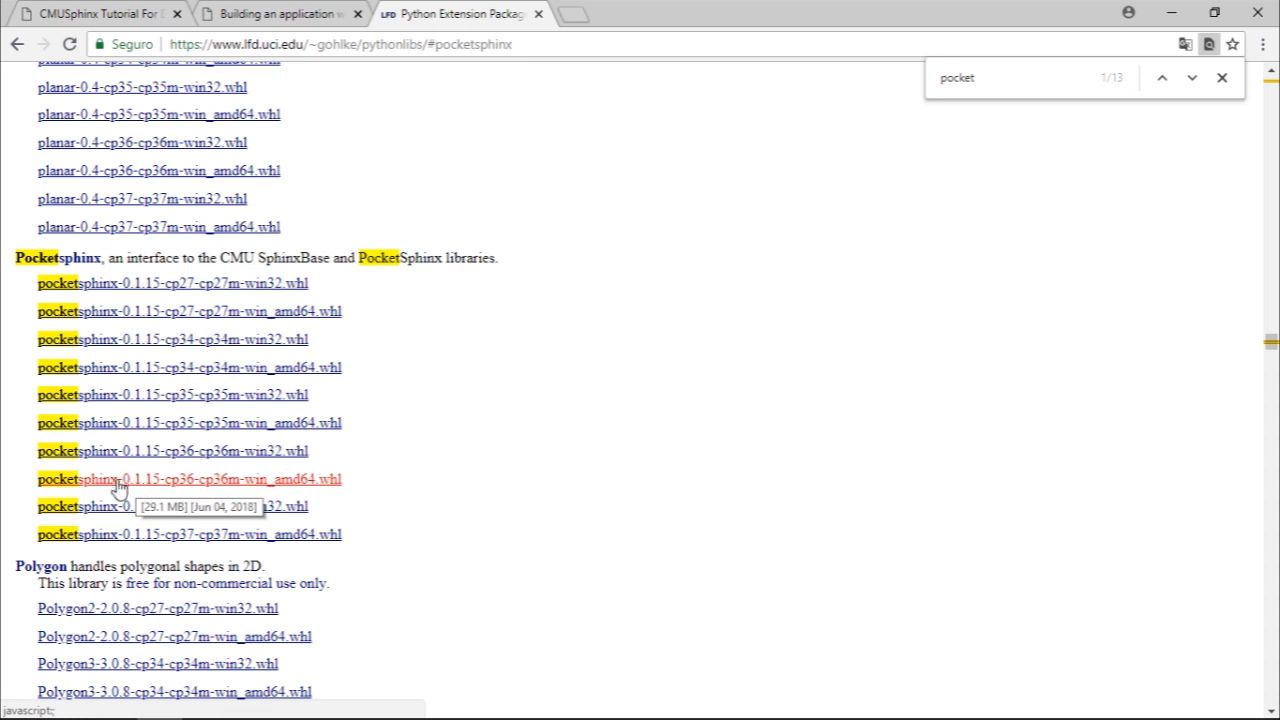
mouse_move(535, 658)
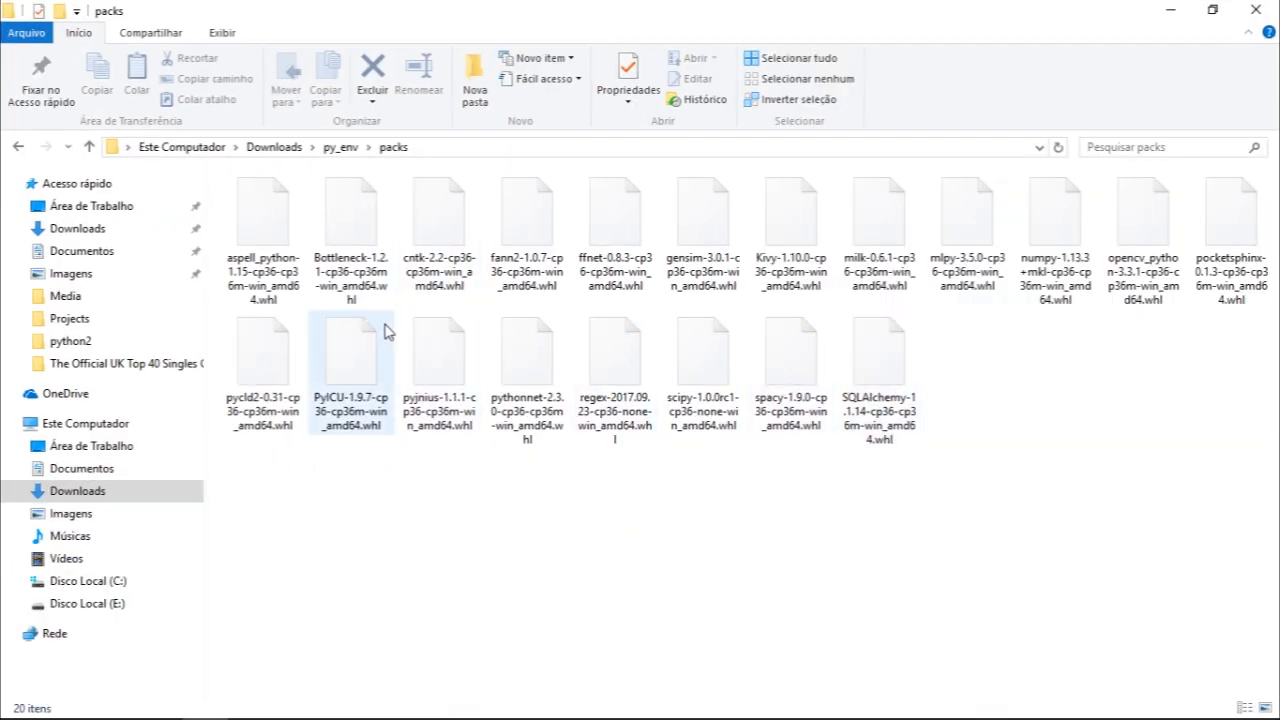
Navigate to Downloads > py_env > packs and bring up the pocketsphinx wheel's shortcut menu
left_click(439, 210)
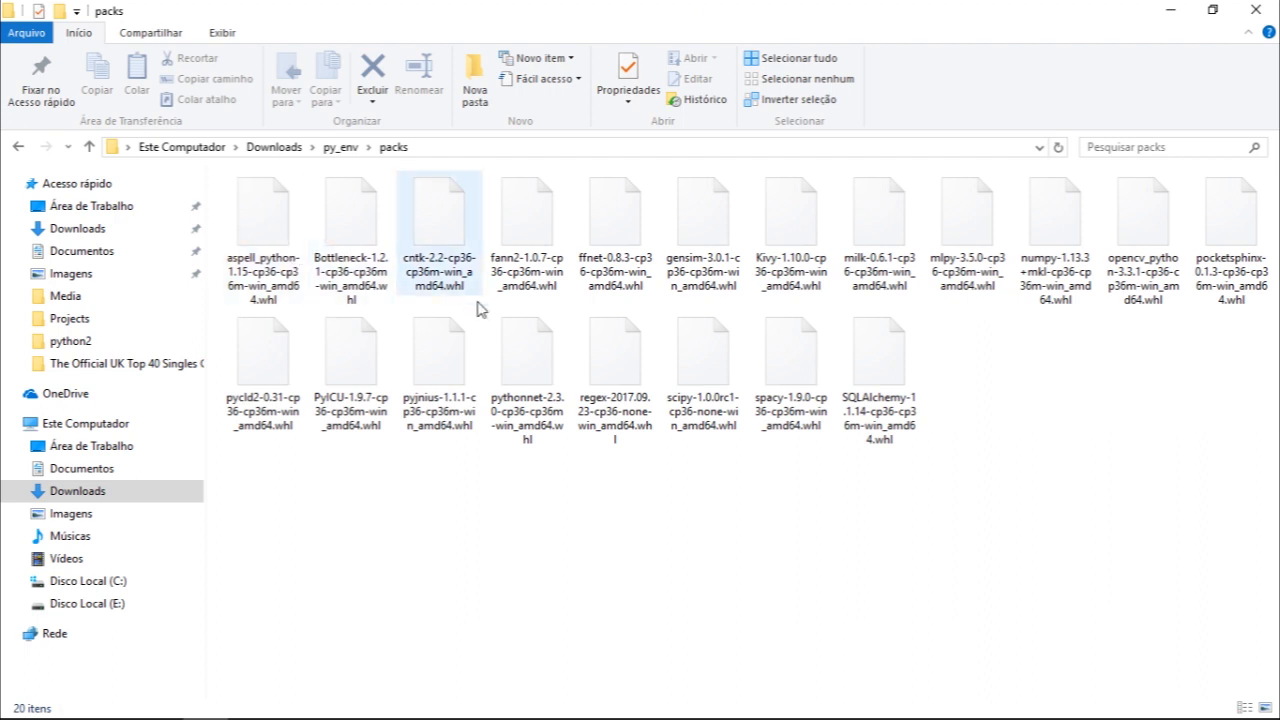
left_click(590, 484)
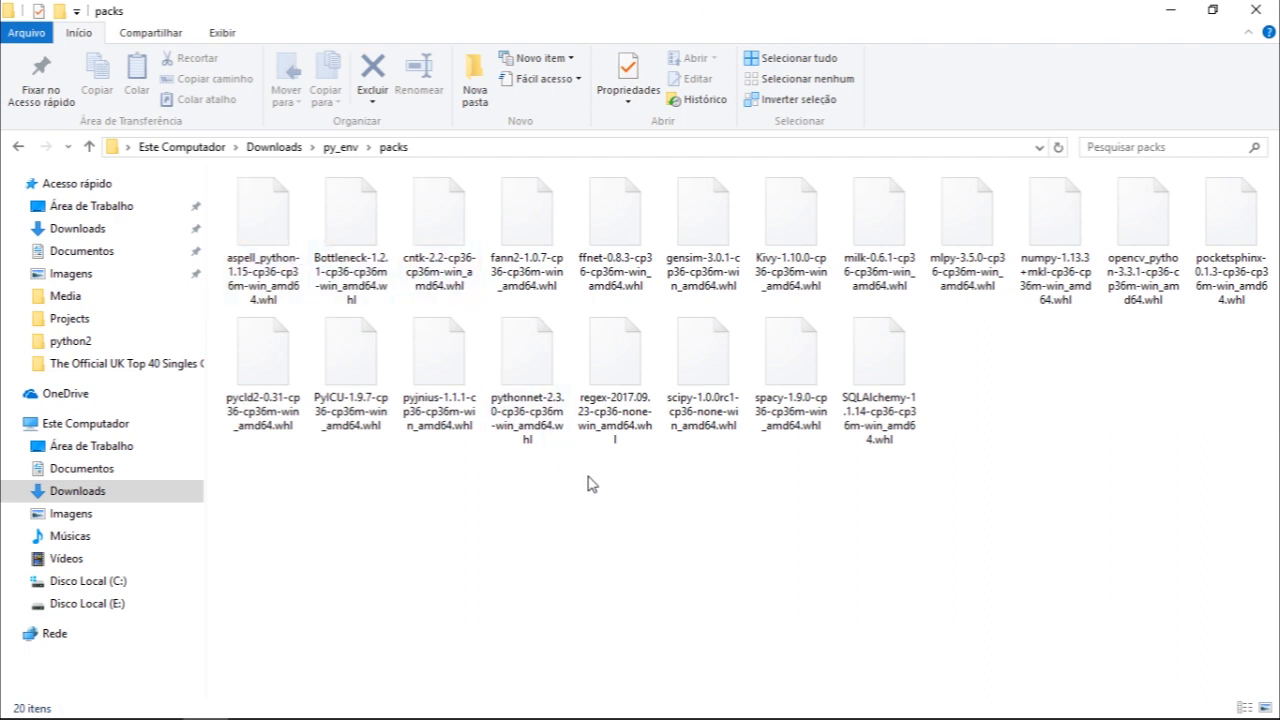
left_click(790, 350)
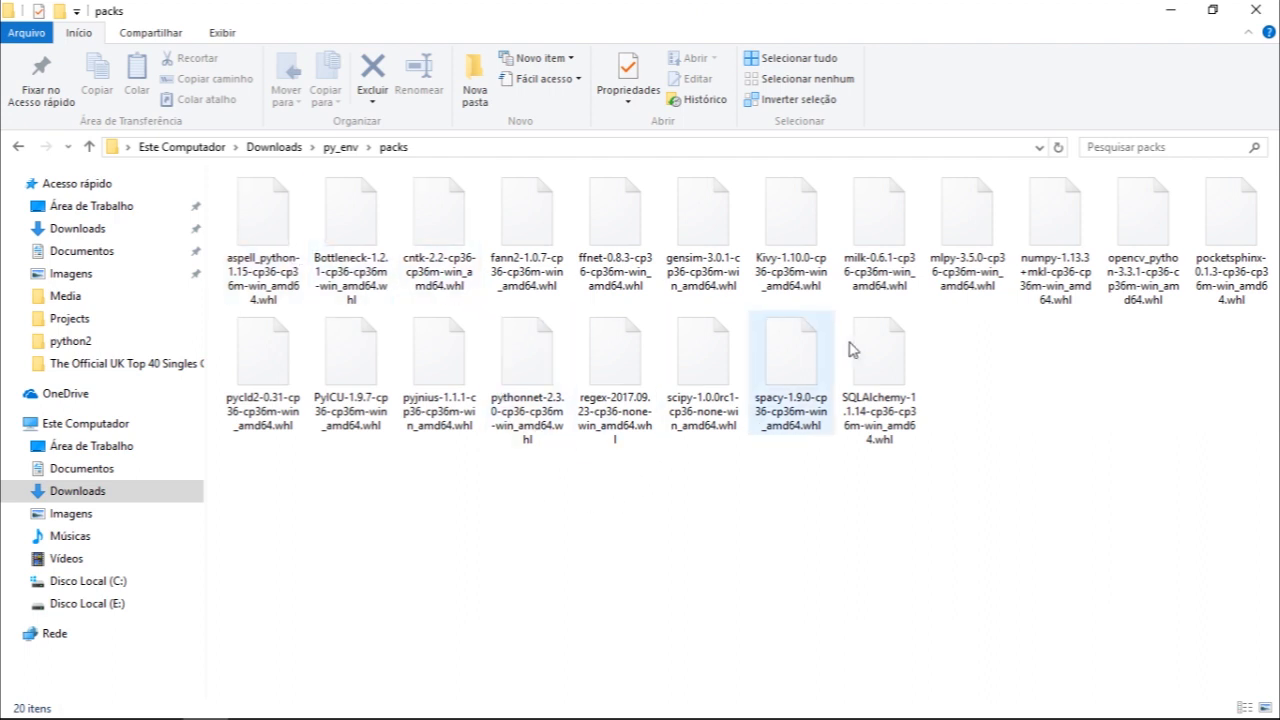
left_click(1231, 215)
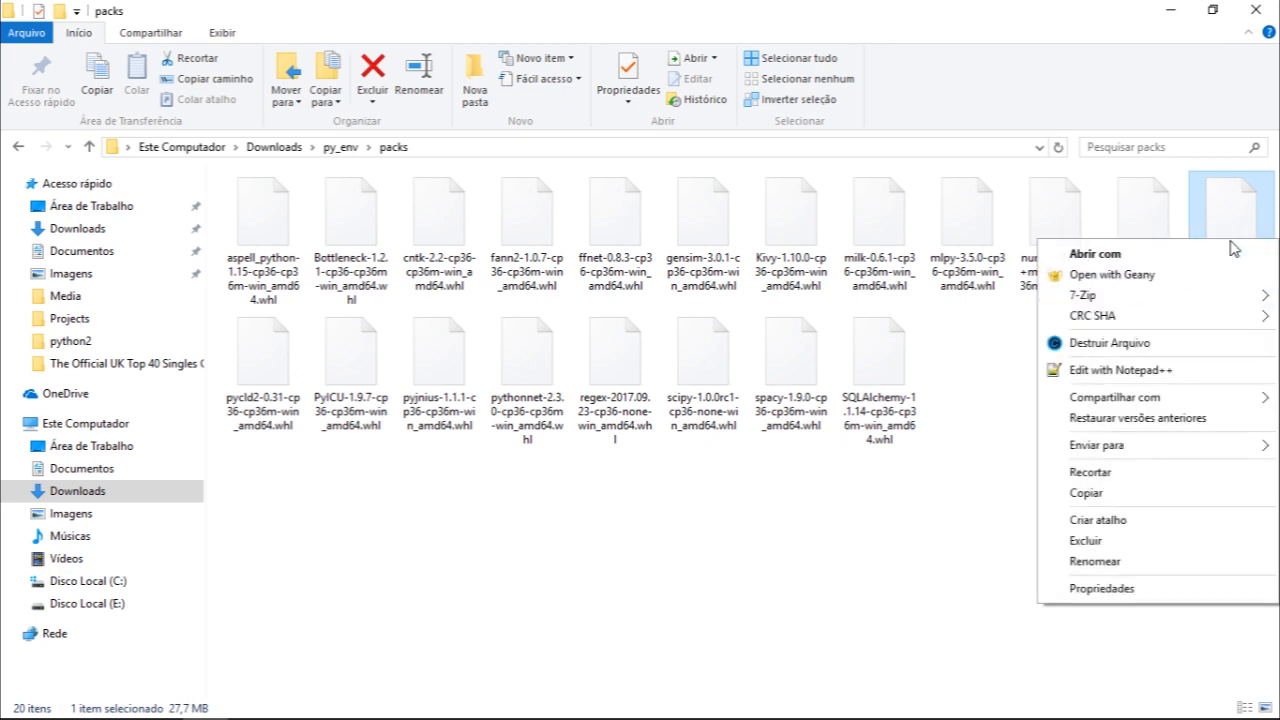
Copy the wheel's full object name from the Segurança tab of its Propriedades dialog, then close it
left_click(1101, 588)
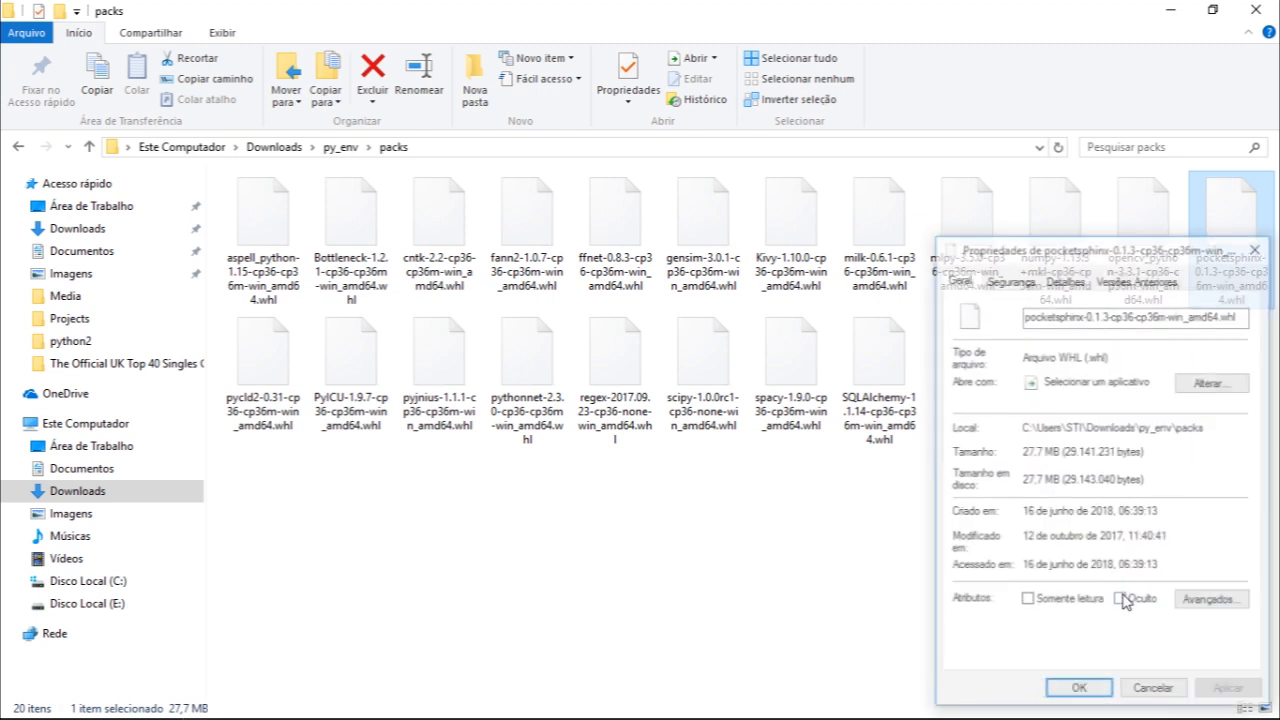
left_click(1009, 279)
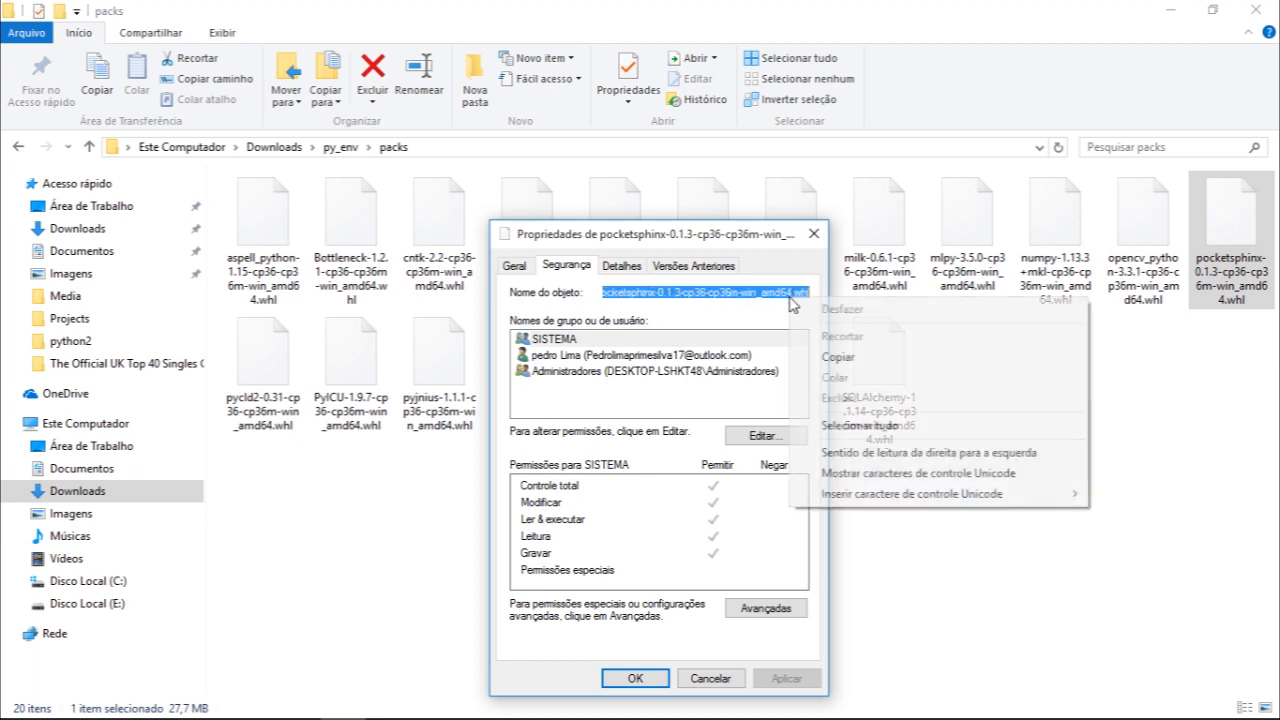
mouse_move(838, 357)
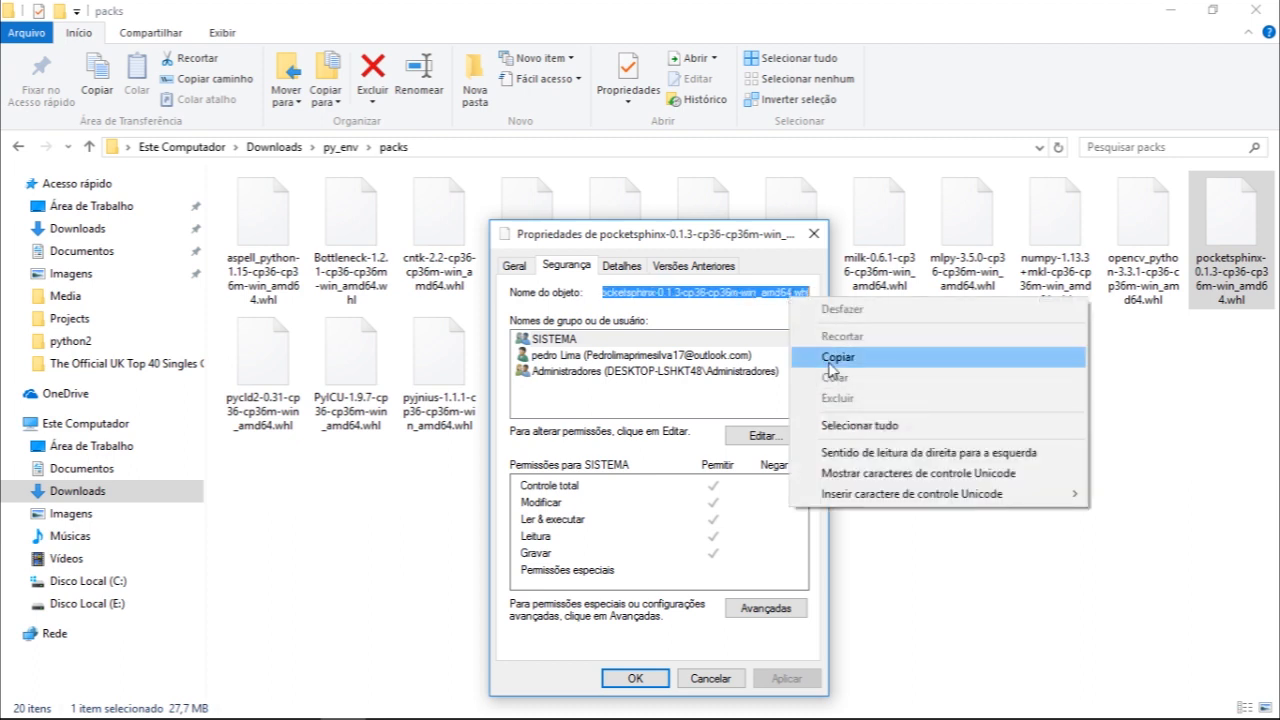
mouse_move(800, 363)
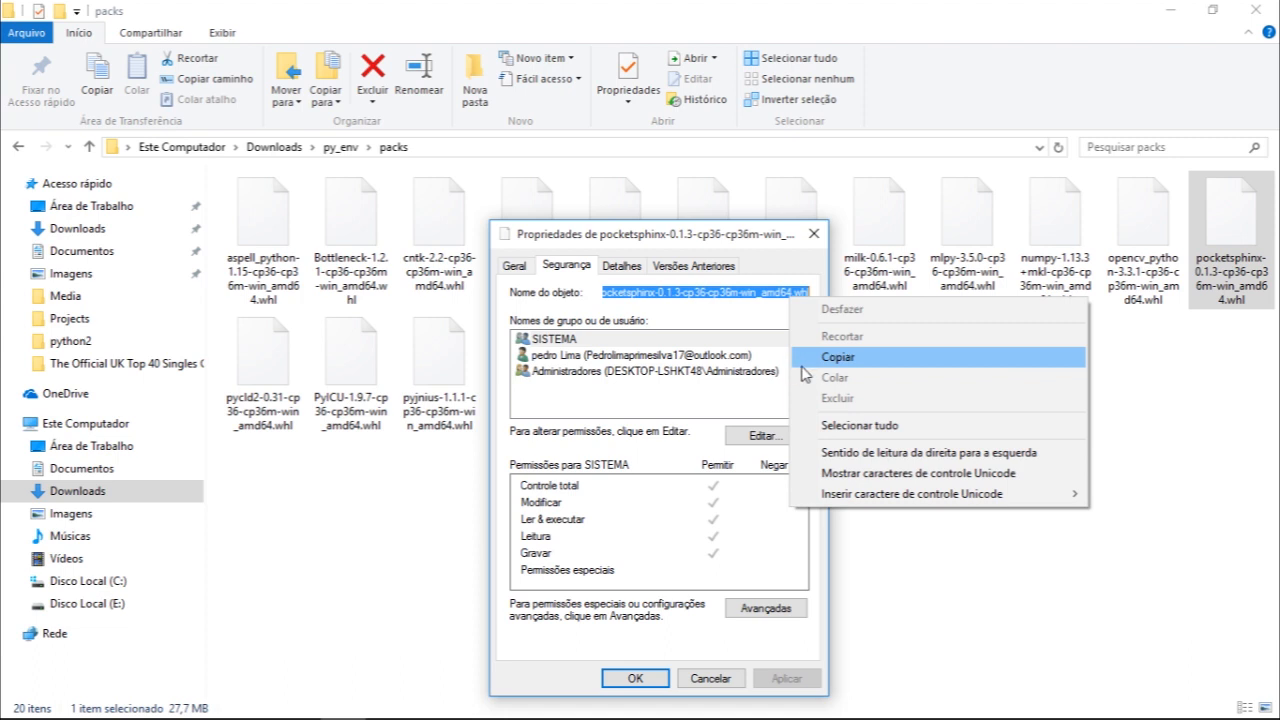
left_click(838, 357)
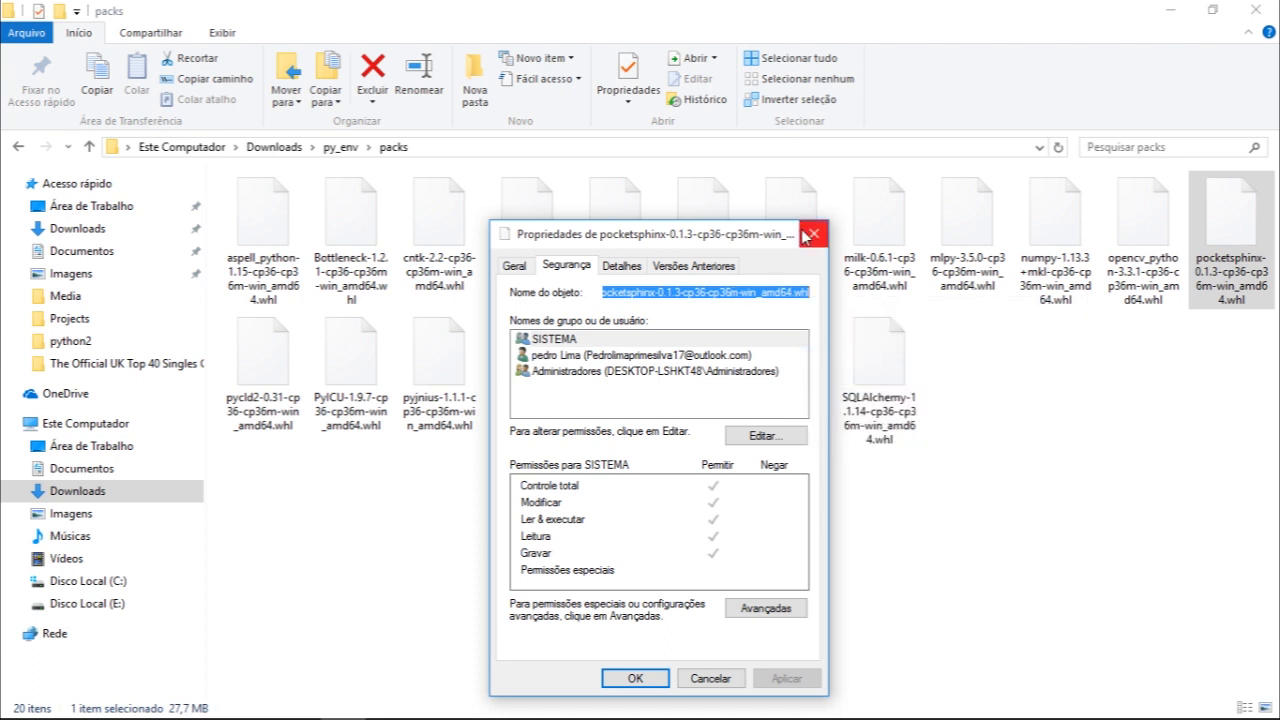
left_click(812, 234)
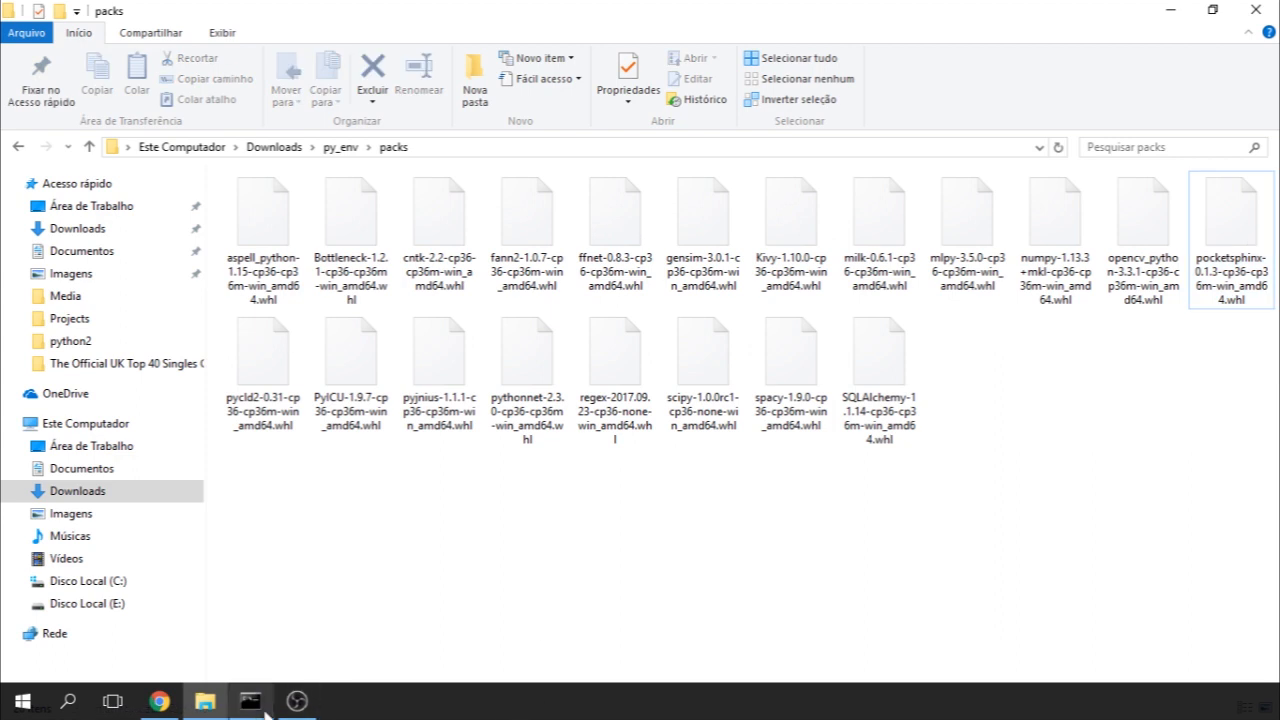
Enter pip install with the full path to pocketsphinx-0.1.3-cp36-cp36m-win_amd64.whl in Command Prompt
left_click(249, 708)
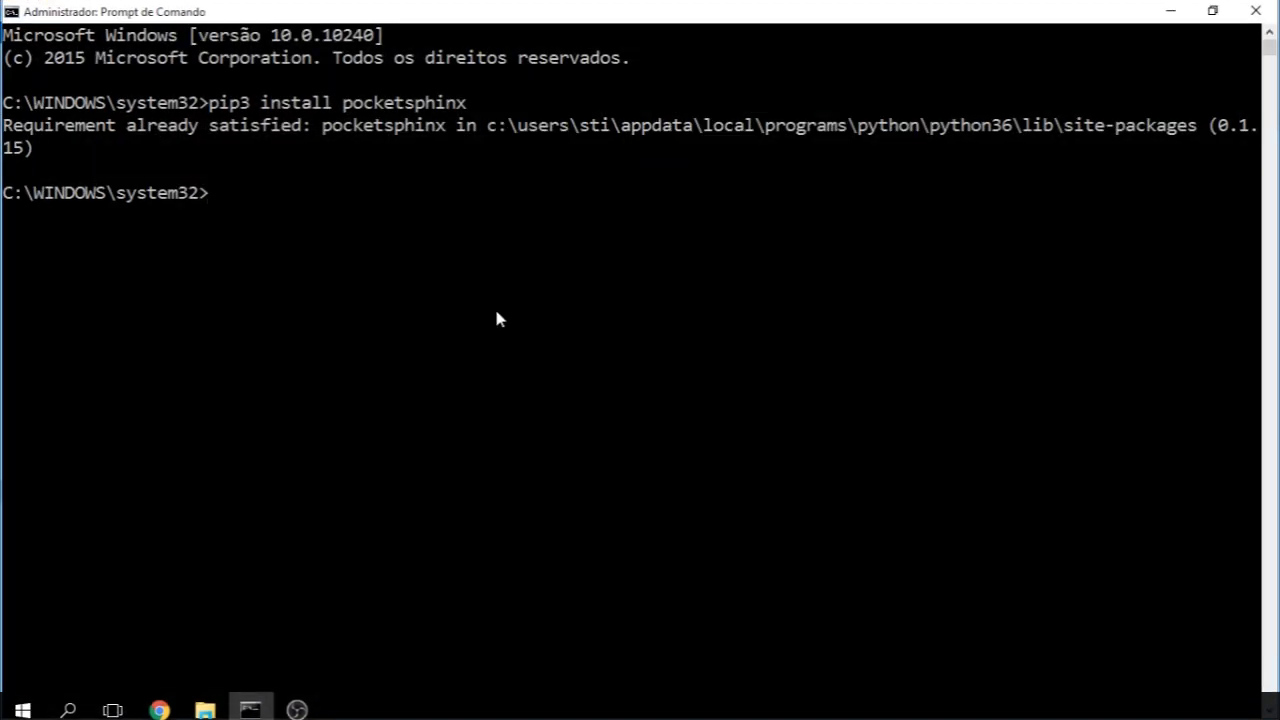
mouse_move(78, 56)
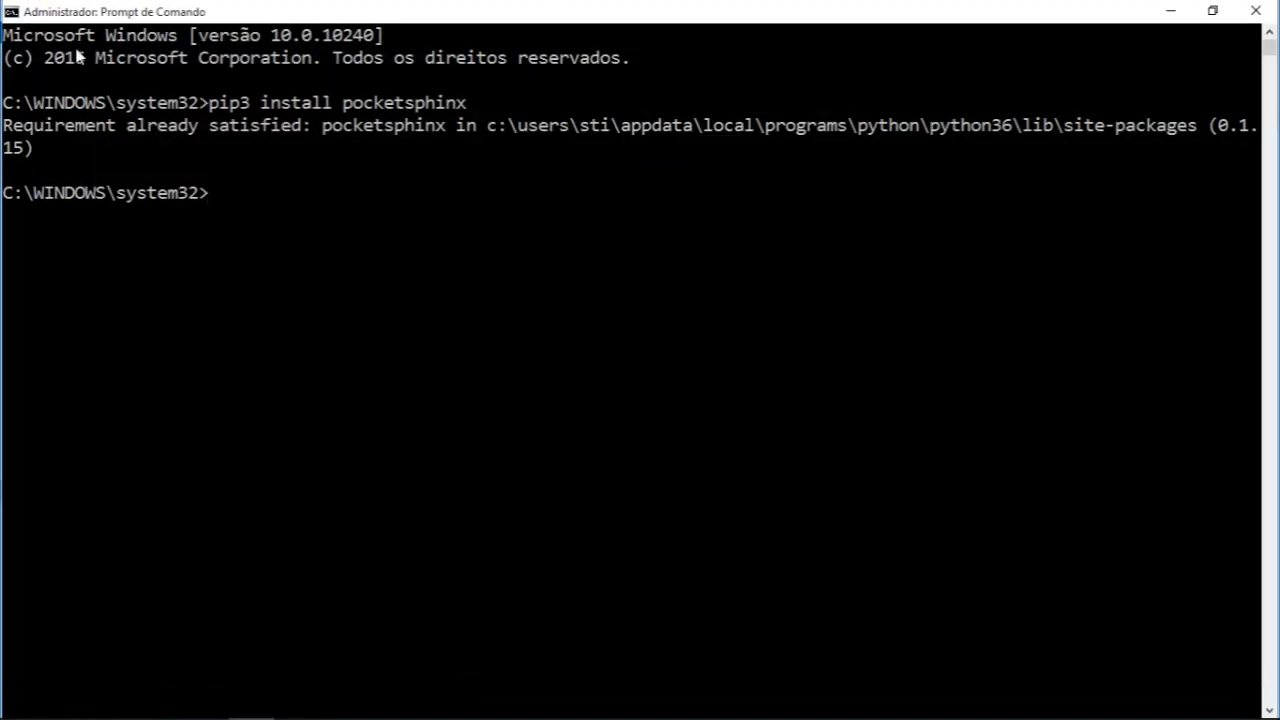
mouse_move(308, 253)
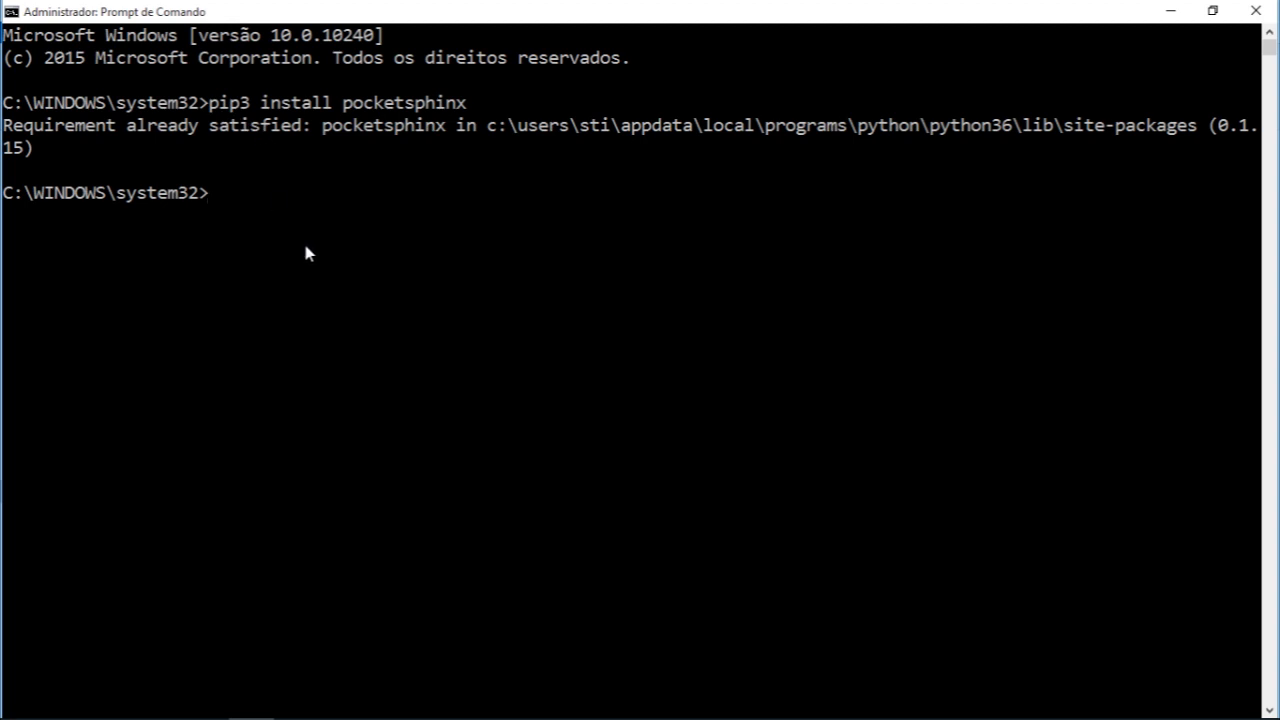
type("pip inst")
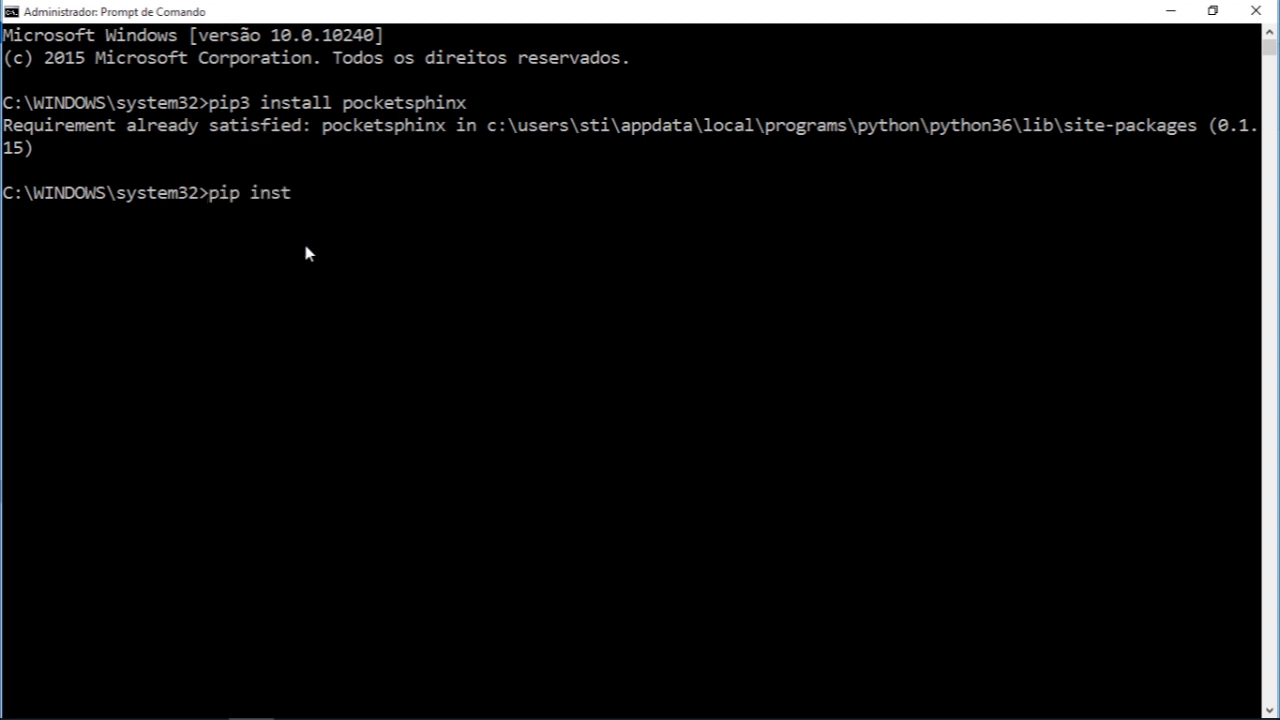
type("all")
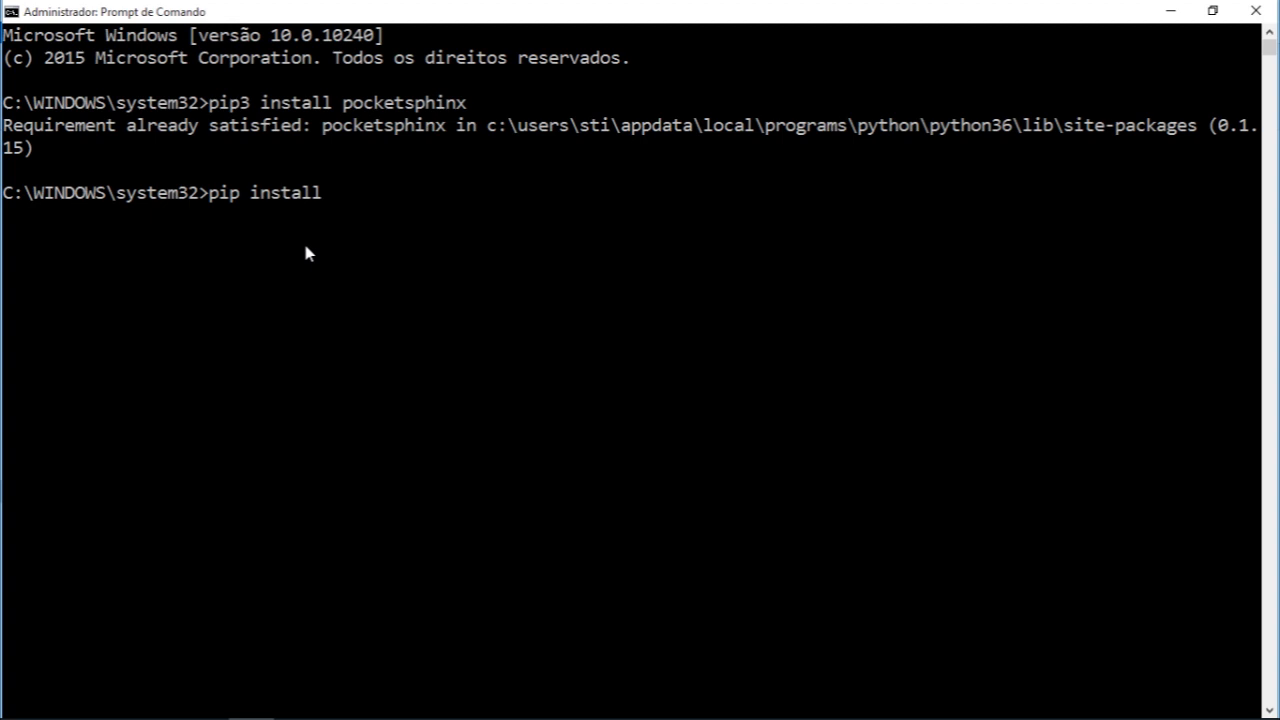
type("C:\\Users\\STI\\Downloads\\py_env\\packs\\pocketsphinx-0.1.3-cp36-cp36m-win_amd64.whl")
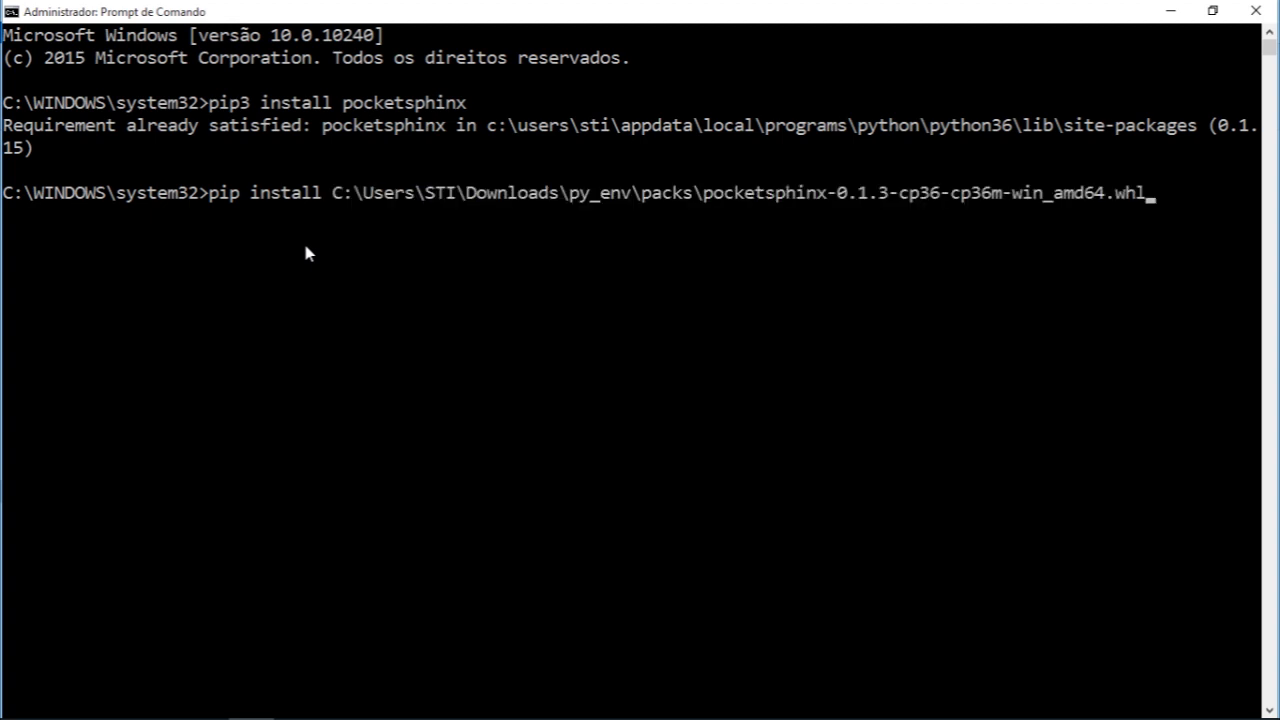